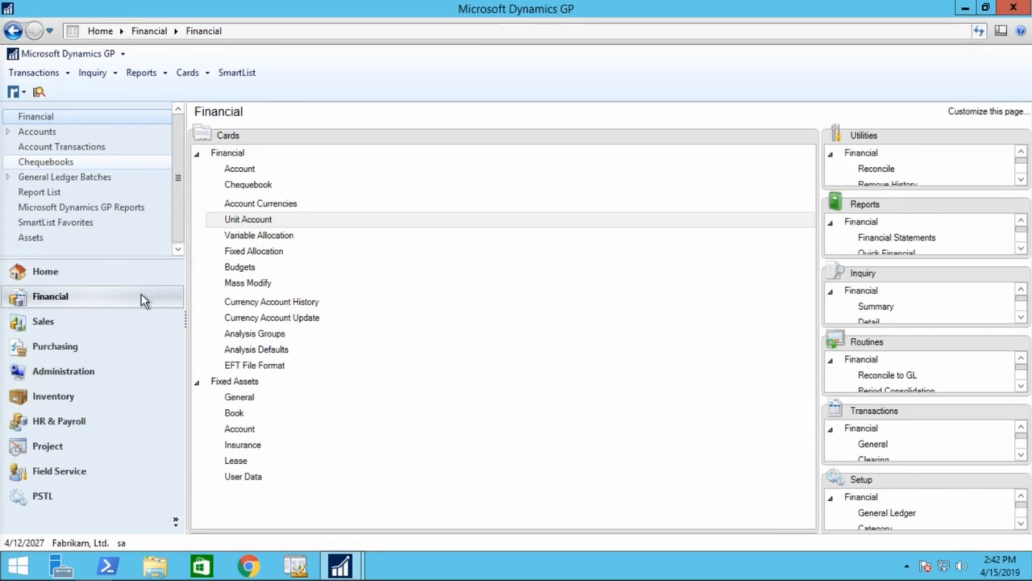
{"action": "mouse_move", "coordinate": [296, 222]}
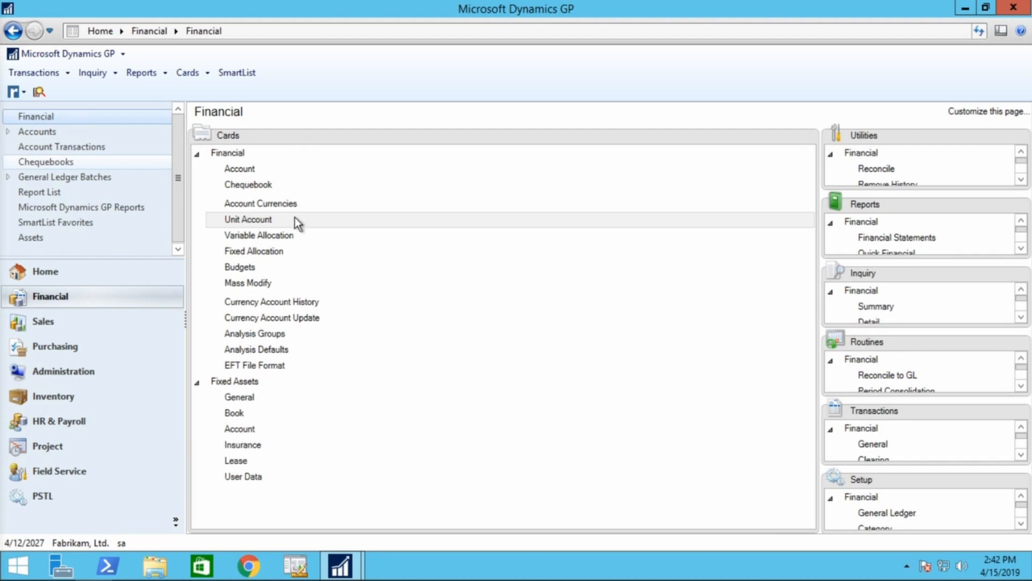
Open Unit Account Maintenance for Employee Count-Accounting, 200-9020-00.
{"action": "left_click", "coordinate": [248, 219]}
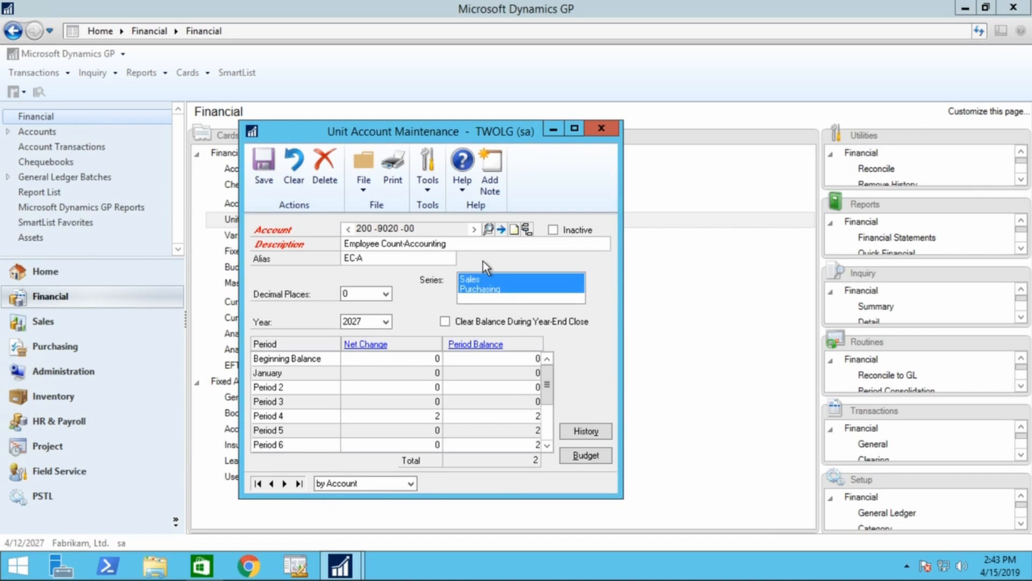
{"action": "mouse_move", "coordinate": [415, 292]}
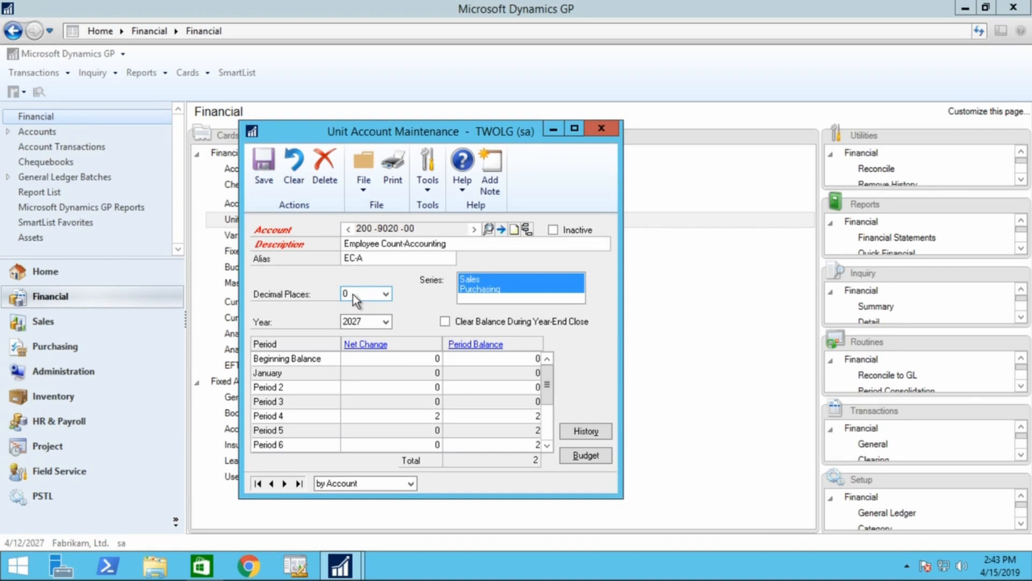
{"action": "mouse_move", "coordinate": [365, 300]}
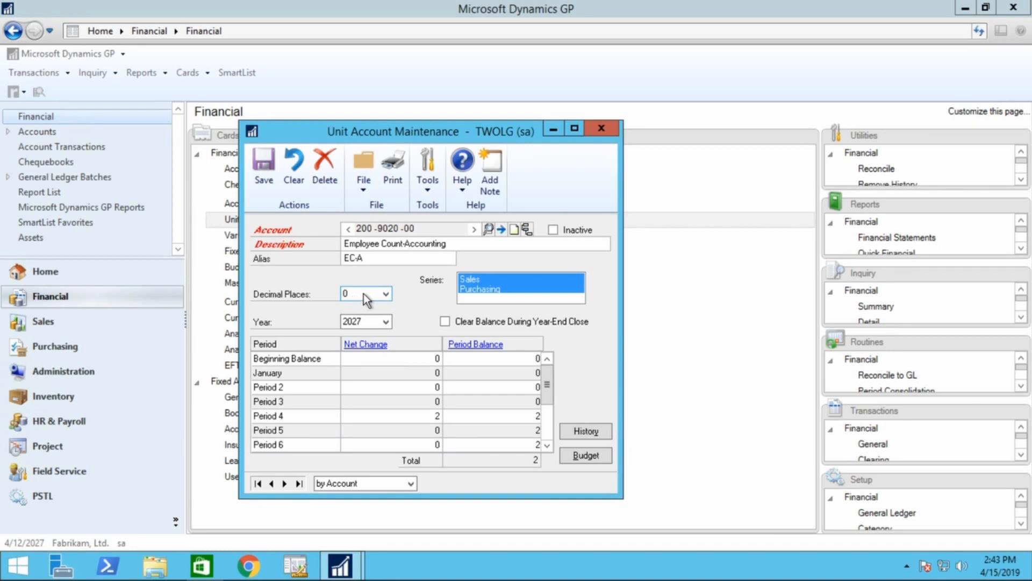
{"action": "mouse_move", "coordinate": [368, 292]}
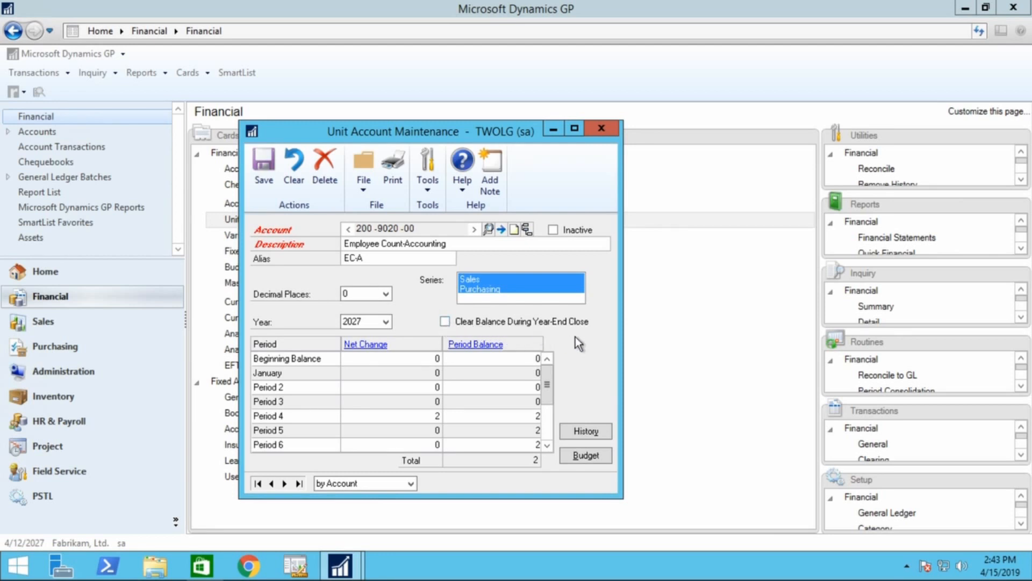
{"action": "mouse_move", "coordinate": [430, 319]}
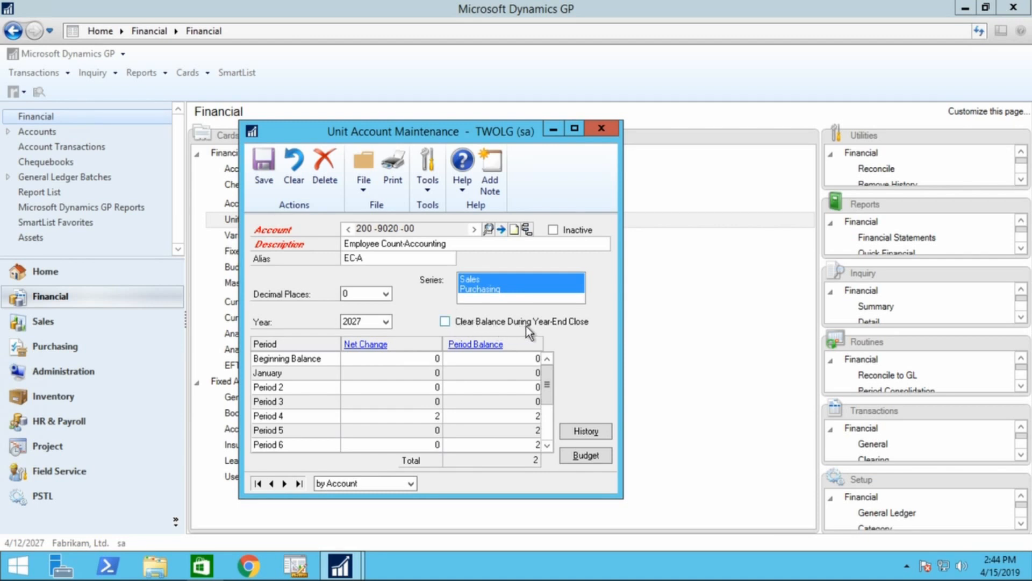
{"action": "mouse_move", "coordinate": [598, 385]}
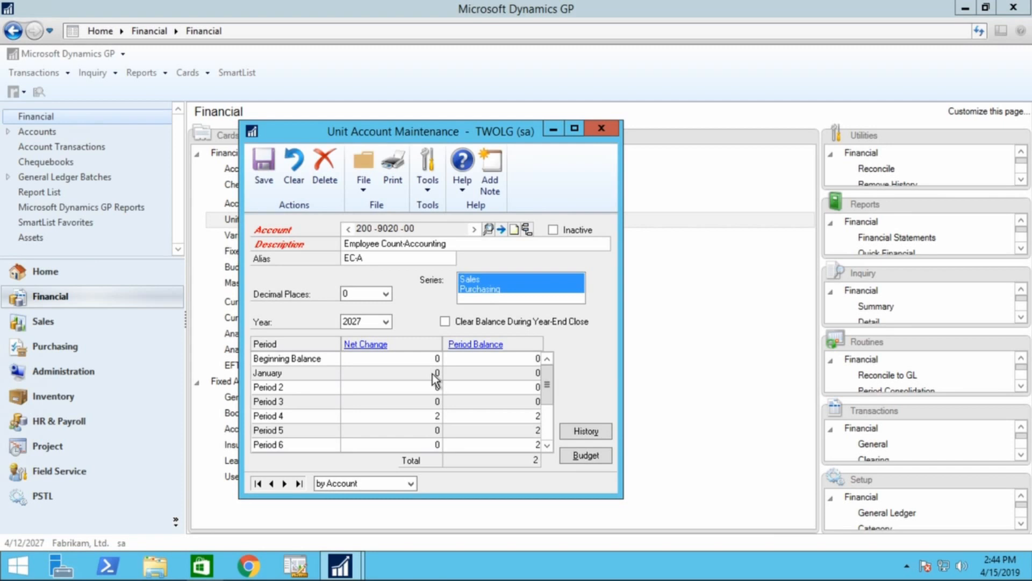
{"action": "mouse_move", "coordinate": [338, 352]}
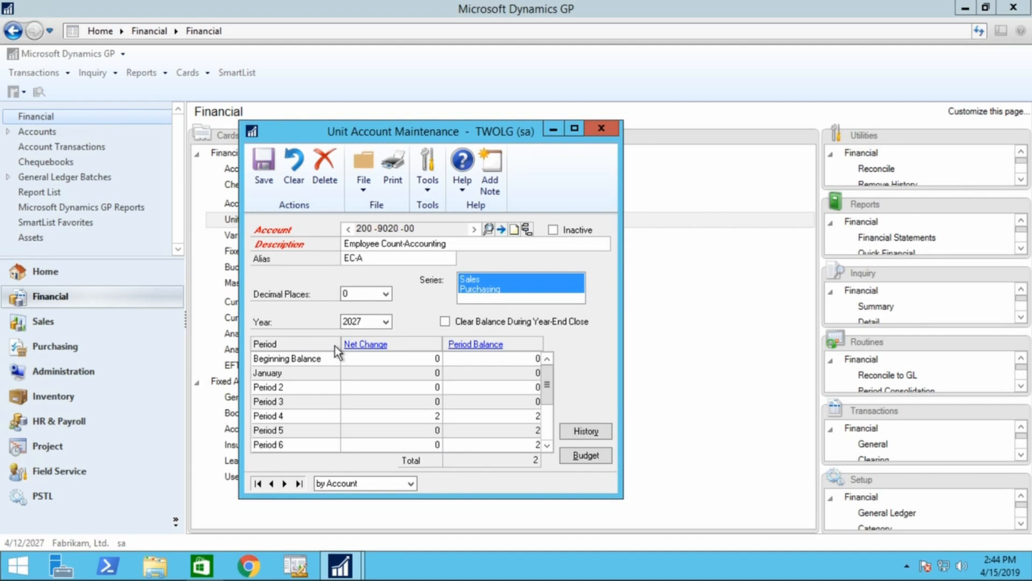
{"action": "mouse_move", "coordinate": [484, 238]}
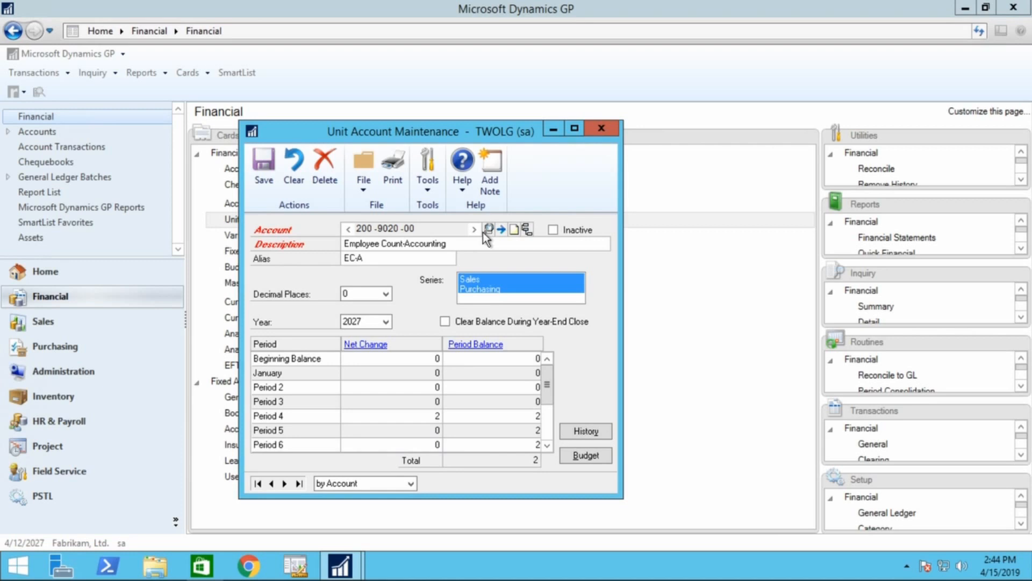
View the unit accounts list (square footage, employee count, fixed asset), then close it.
{"action": "left_click", "coordinate": [492, 229]}
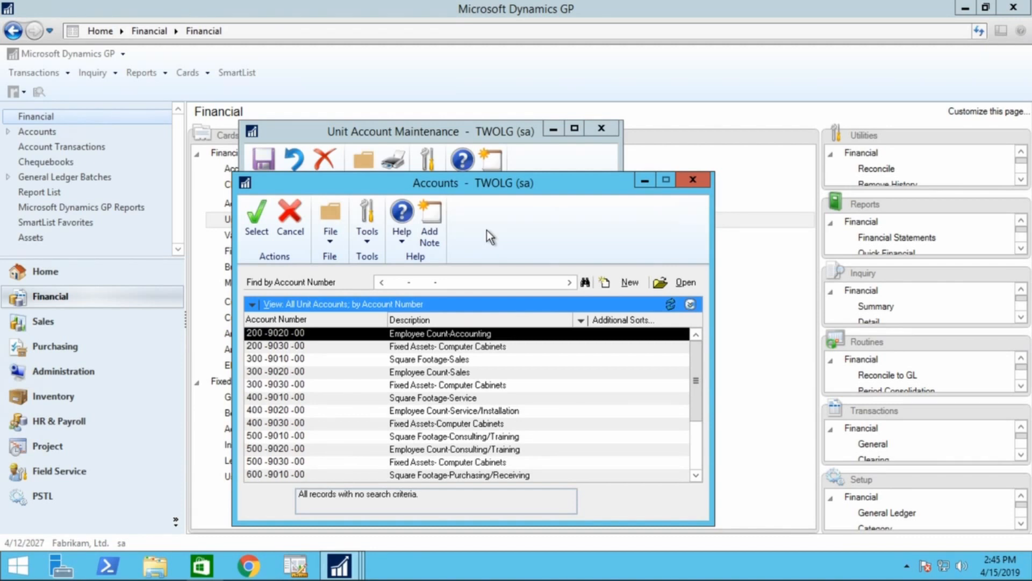
{"action": "mouse_move", "coordinate": [97, 198]}
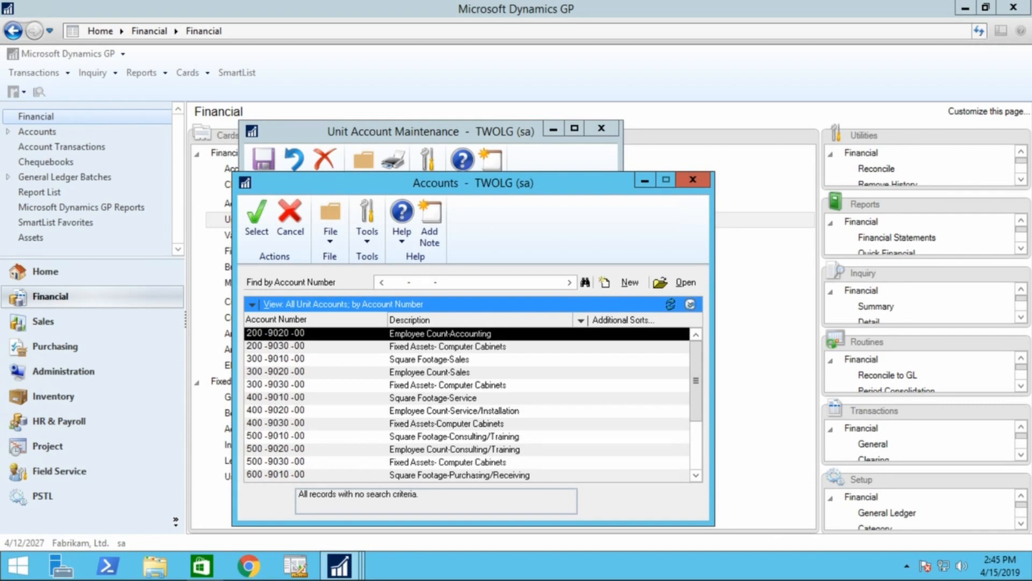
{"action": "left_click", "coordinate": [692, 179]}
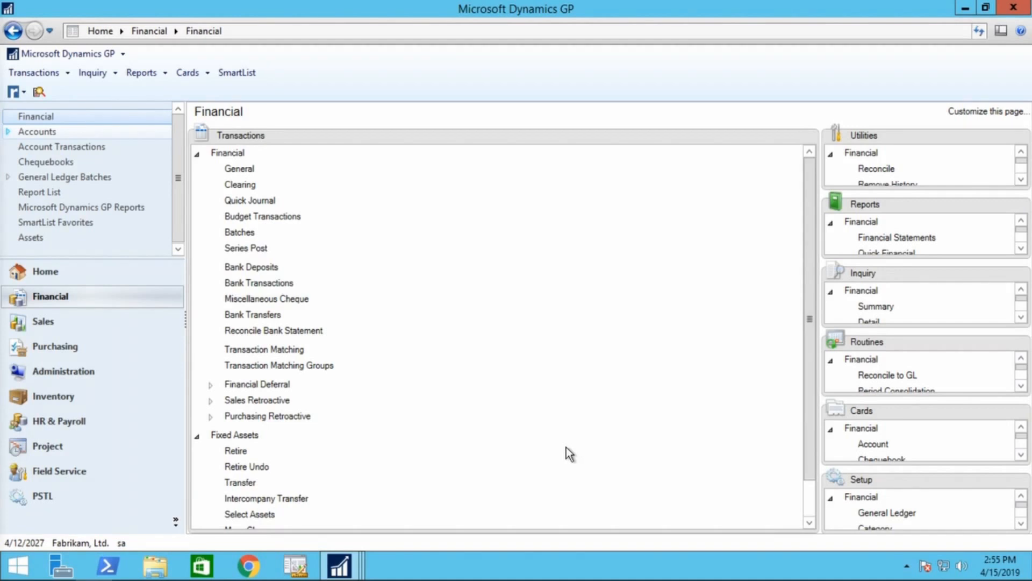
{"action": "mouse_move", "coordinate": [451, 345]}
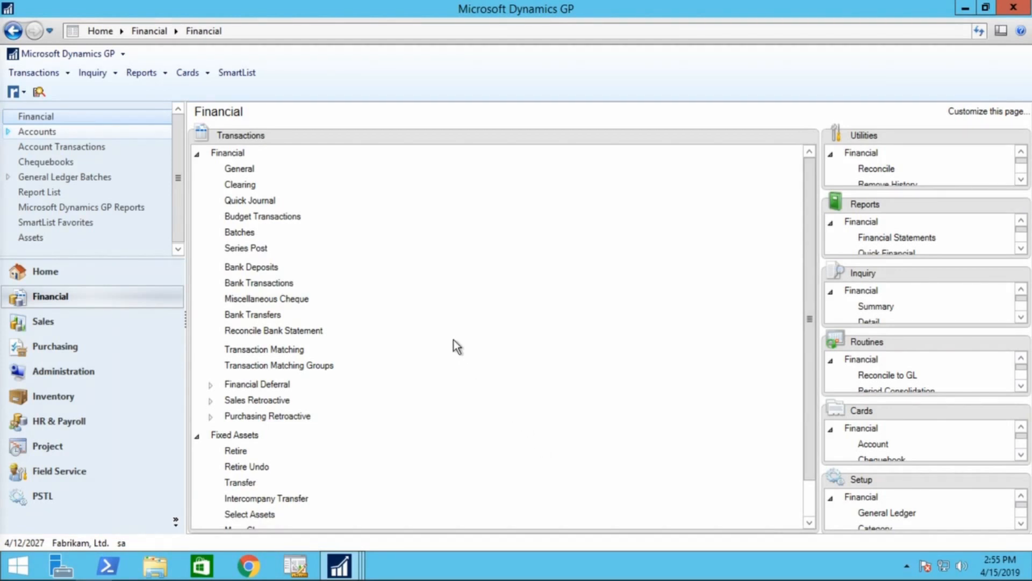
{"action": "mouse_move", "coordinate": [136, 299]}
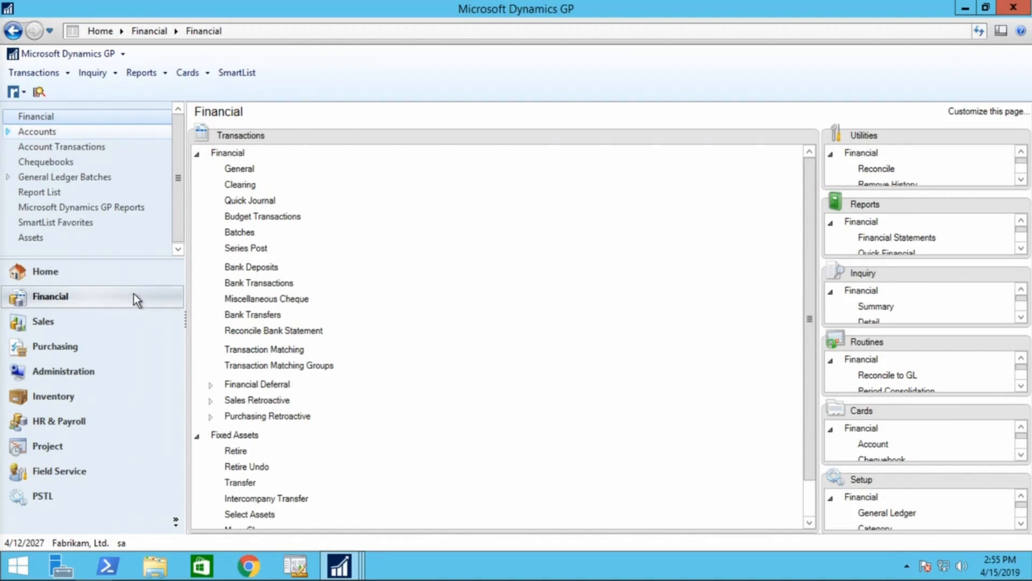
{"action": "mouse_move", "coordinate": [256, 163]}
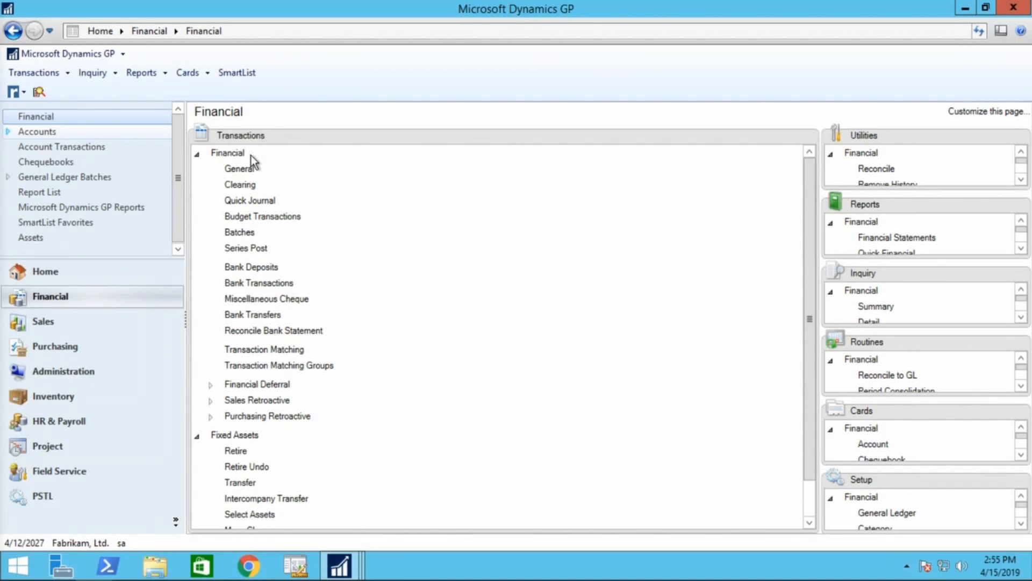
Save journal entry 'Add new employee' debiting 1 to unit account 200-9020-00.
{"action": "left_click", "coordinate": [239, 167]}
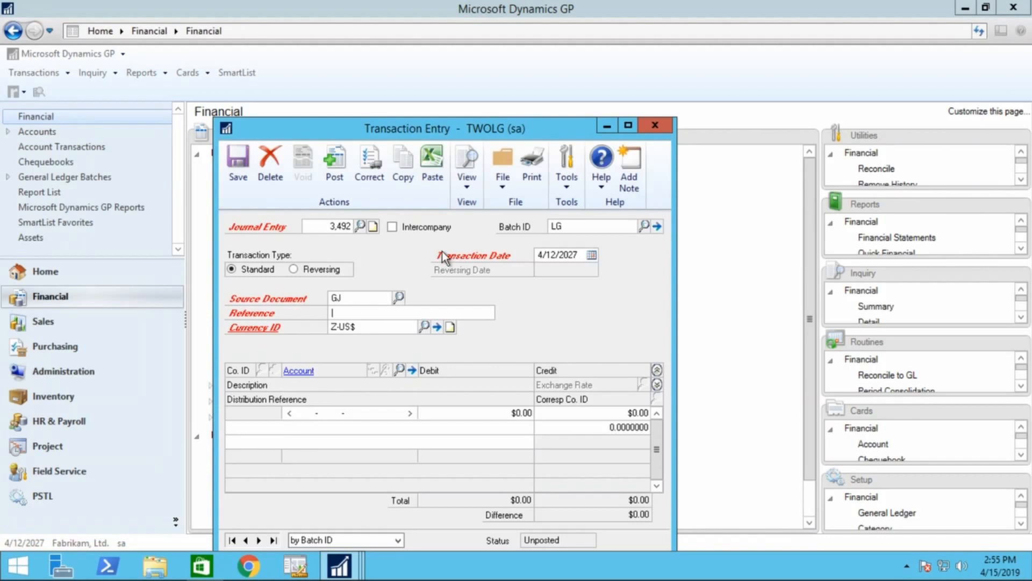
{"action": "mouse_move", "coordinate": [506, 314]}
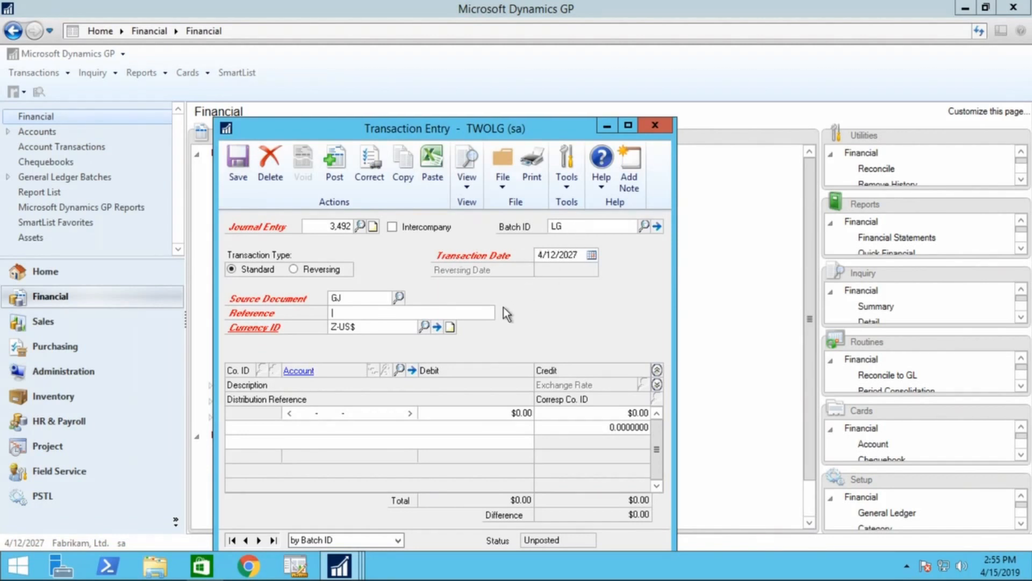
{"action": "mouse_move", "coordinate": [382, 321]}
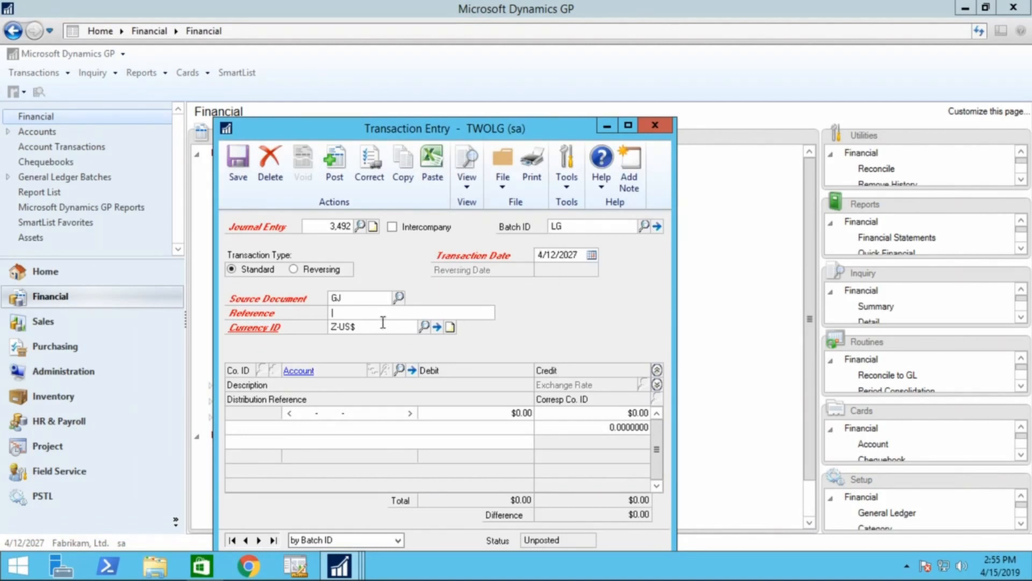
{"action": "type", "text": "Add"}
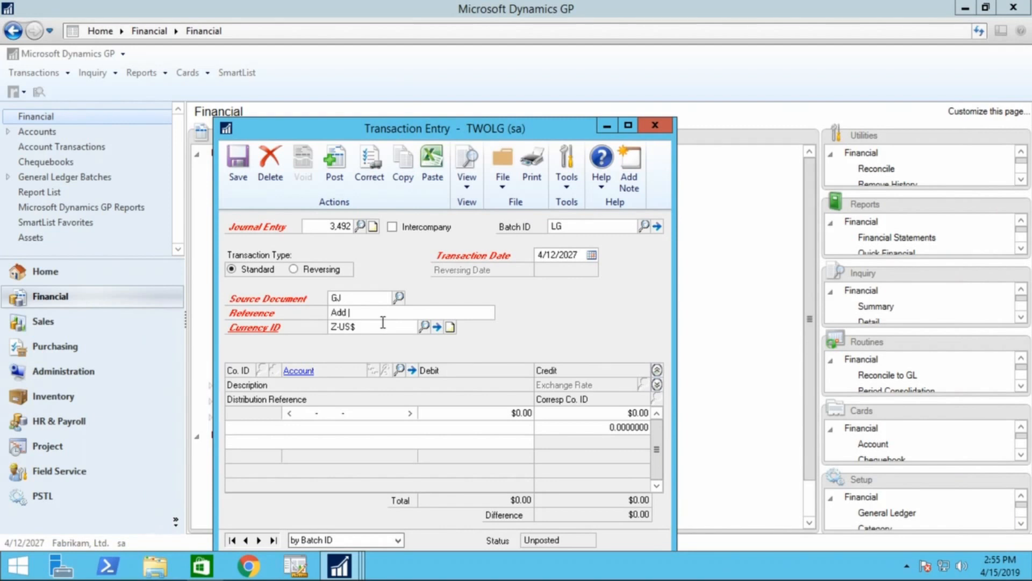
{"action": "type", "text": "new employee"}
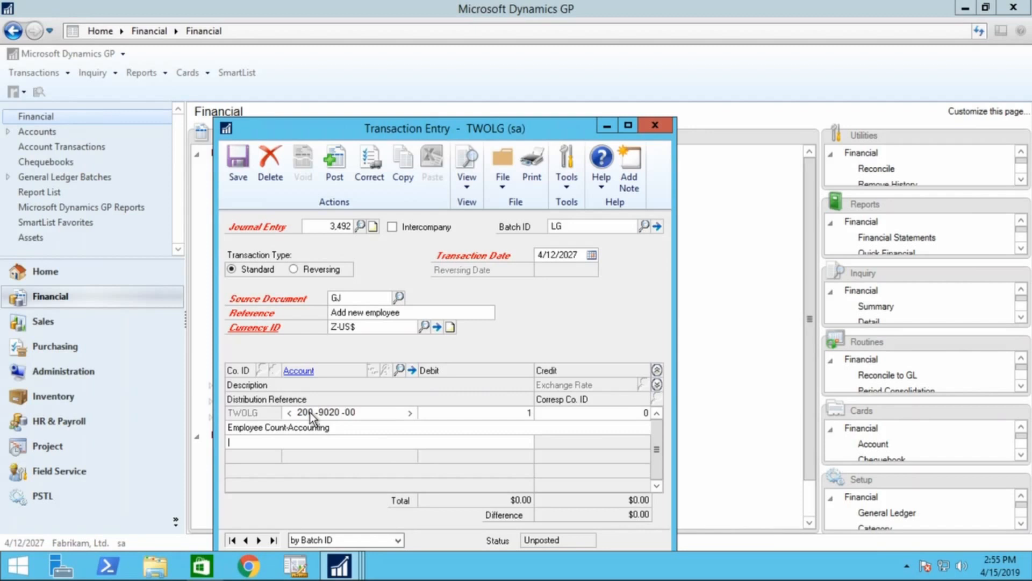
{"action": "type", "text": "Betty Boop"}
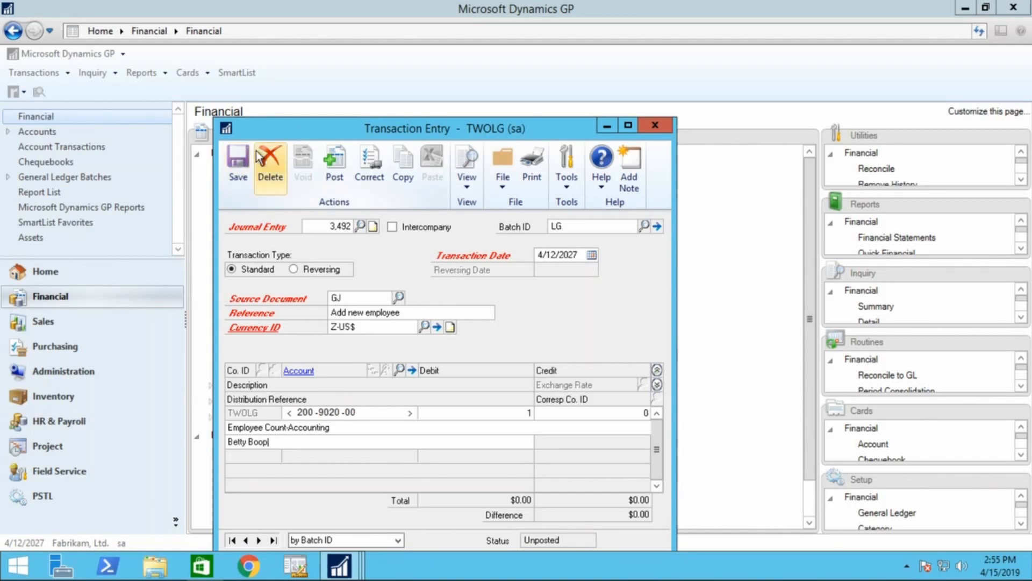
{"action": "mouse_move", "coordinate": [238, 164]}
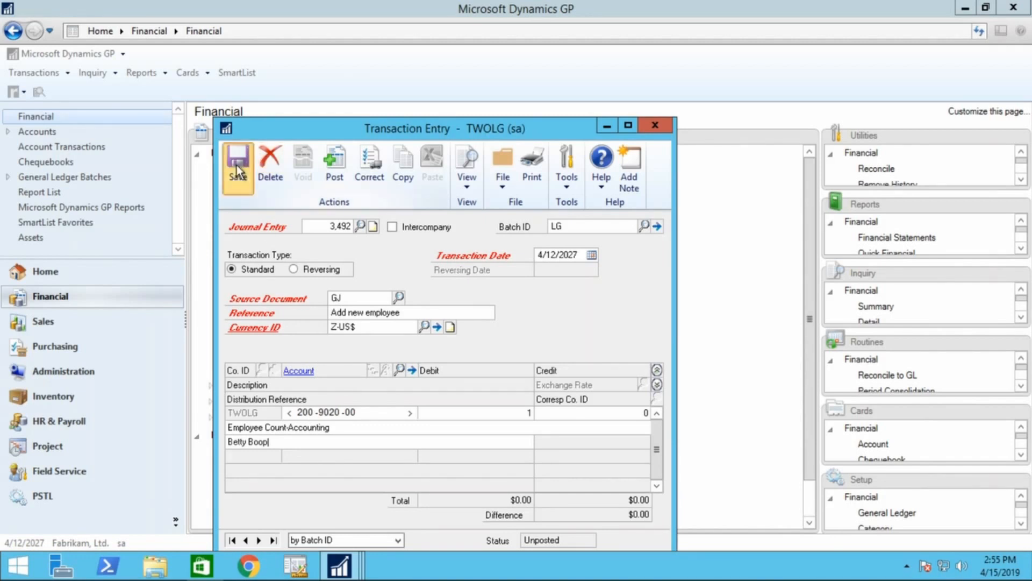
{"action": "left_click", "coordinate": [237, 160]}
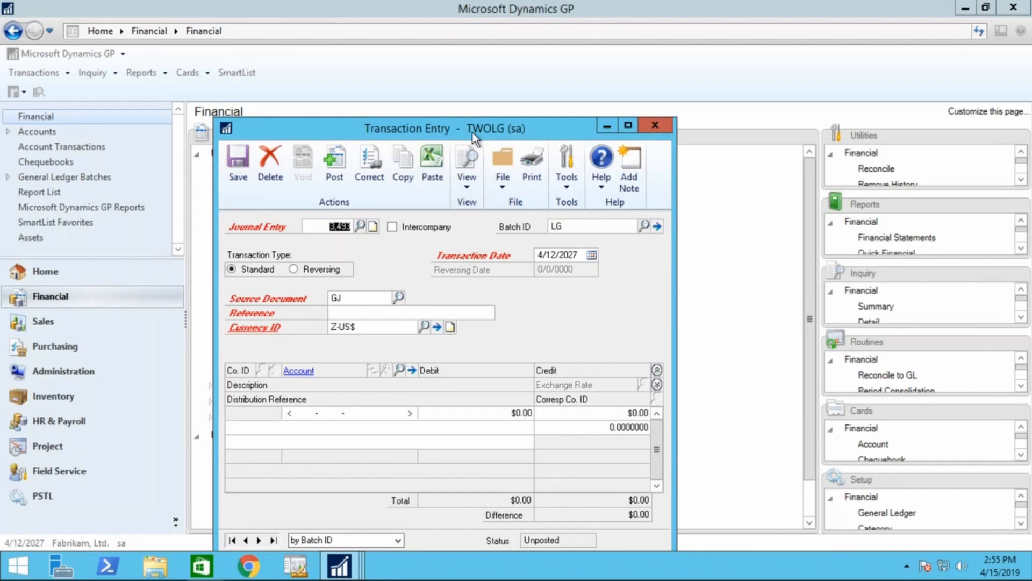
{"action": "mouse_move", "coordinate": [860, 310]}
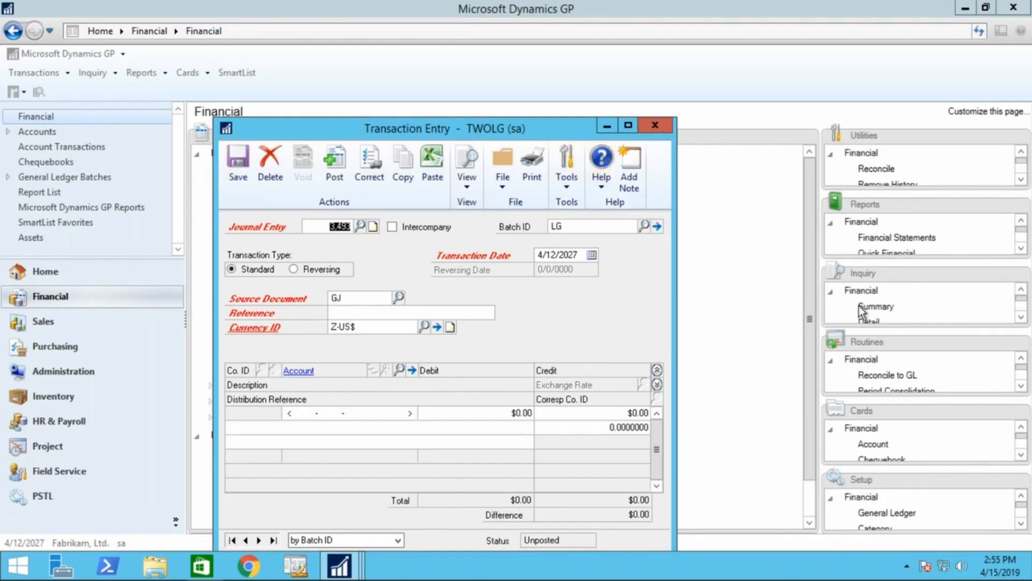
Open Summary Inquiry for 200-9020-00, showing 3 employees in Period 4 of 2027.
{"action": "left_click", "coordinate": [875, 307]}
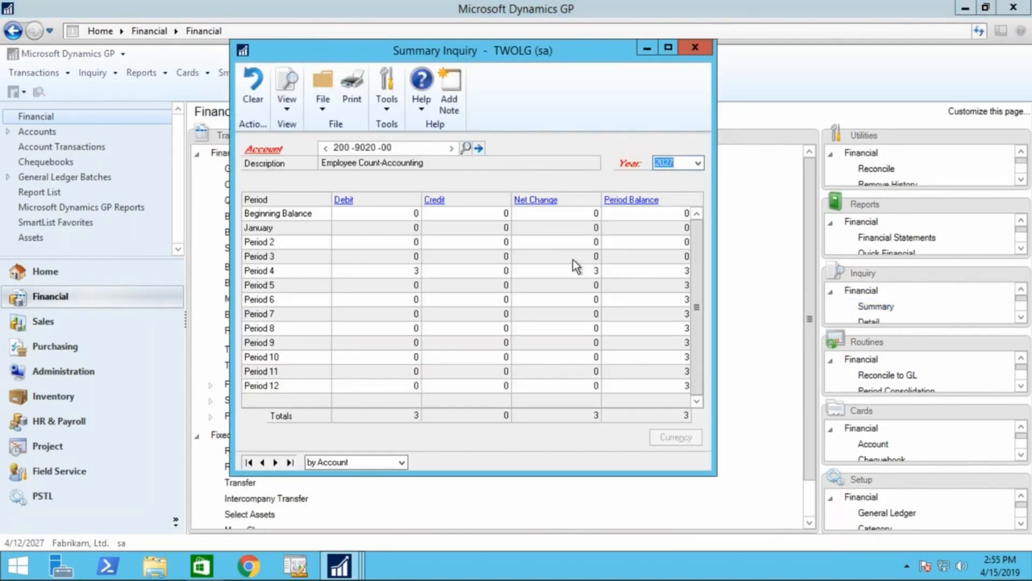
{"action": "mouse_move", "coordinate": [725, 351]}
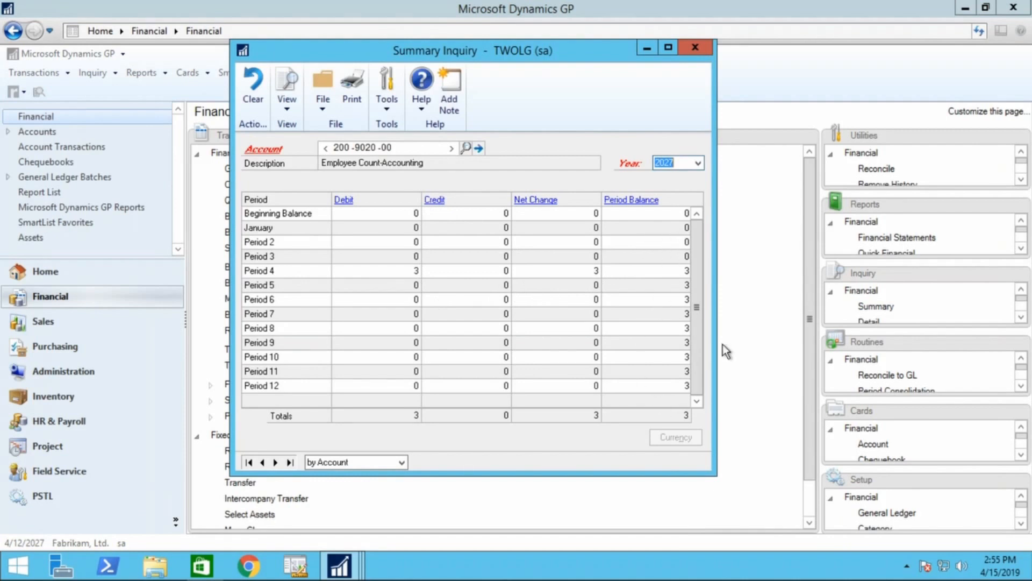
{"action": "mouse_move", "coordinate": [661, 396]}
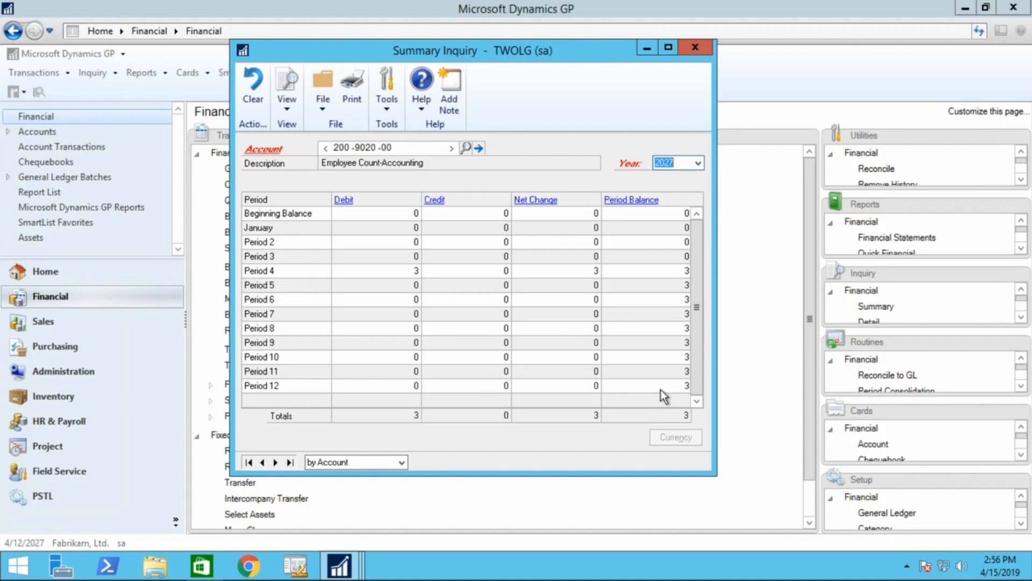
{"action": "mouse_move", "coordinate": [610, 275]}
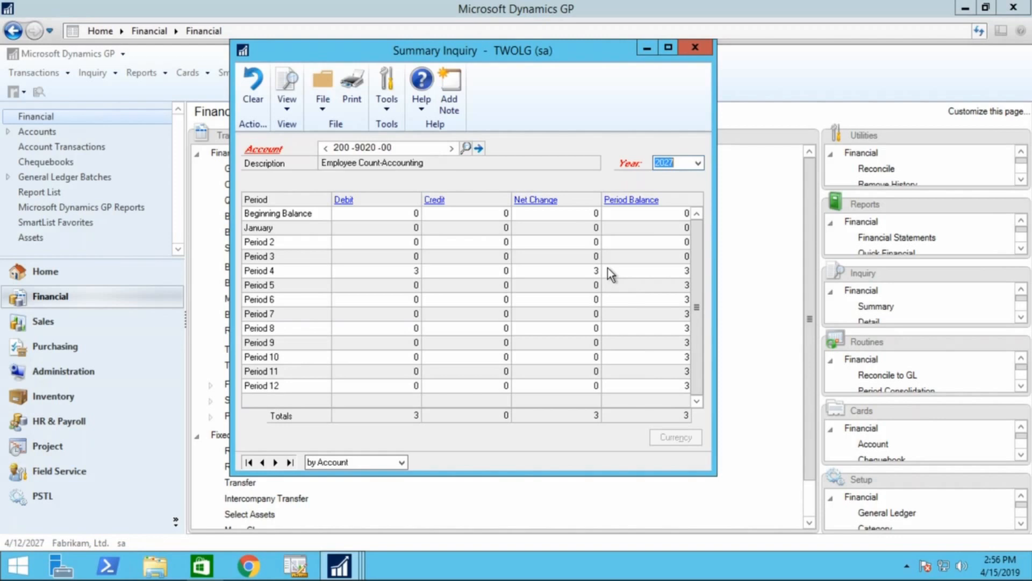
{"action": "mouse_move", "coordinate": [604, 275]}
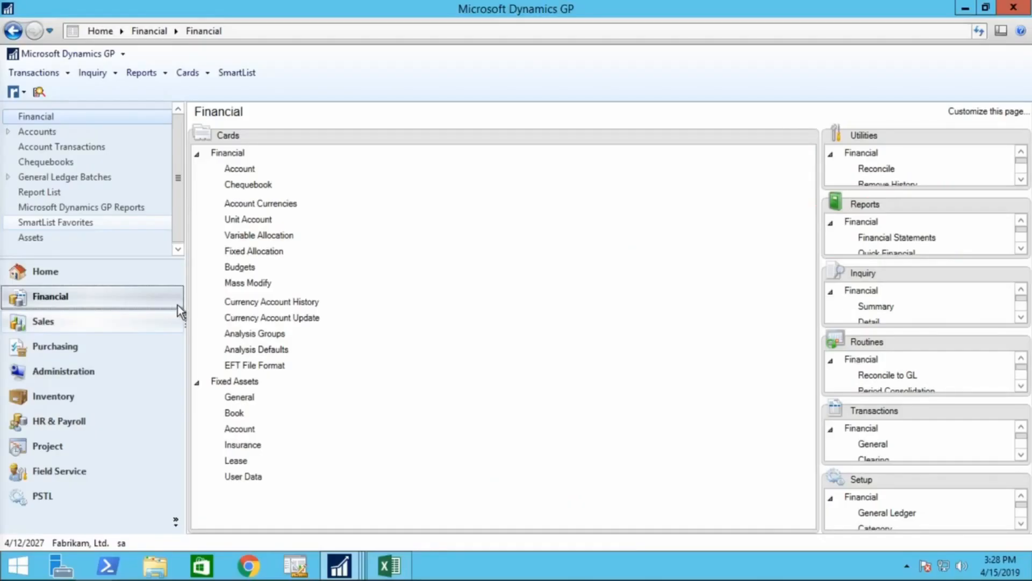
{"action": "mouse_move", "coordinate": [192, 313]}
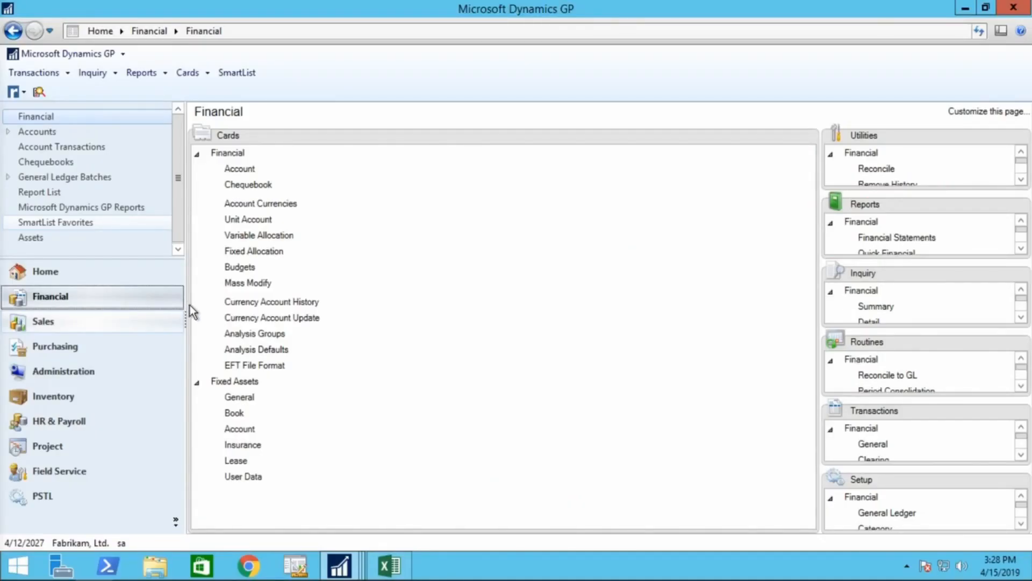
{"action": "mouse_move", "coordinate": [201, 310]}
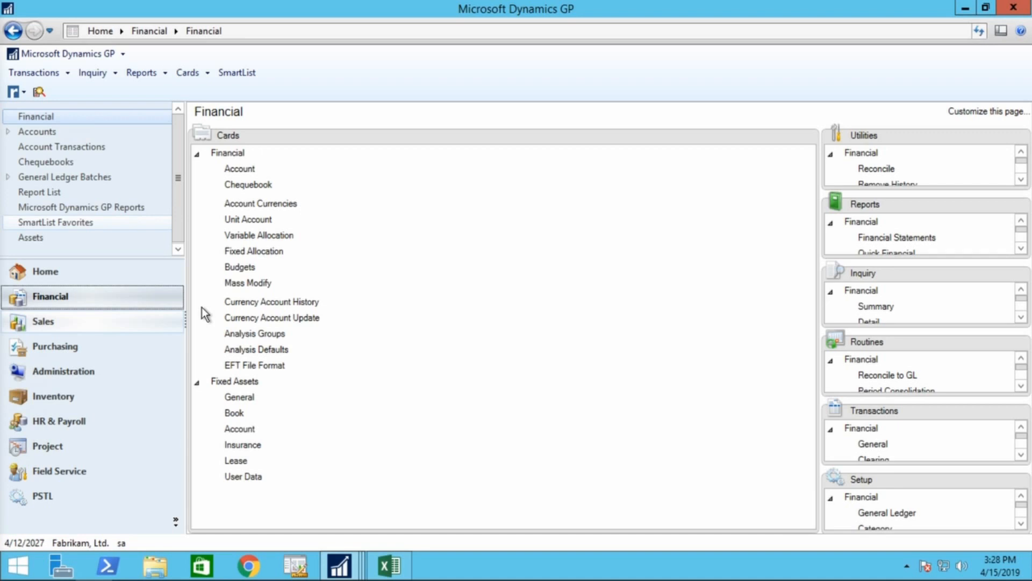
{"action": "mouse_move", "coordinate": [233, 320]}
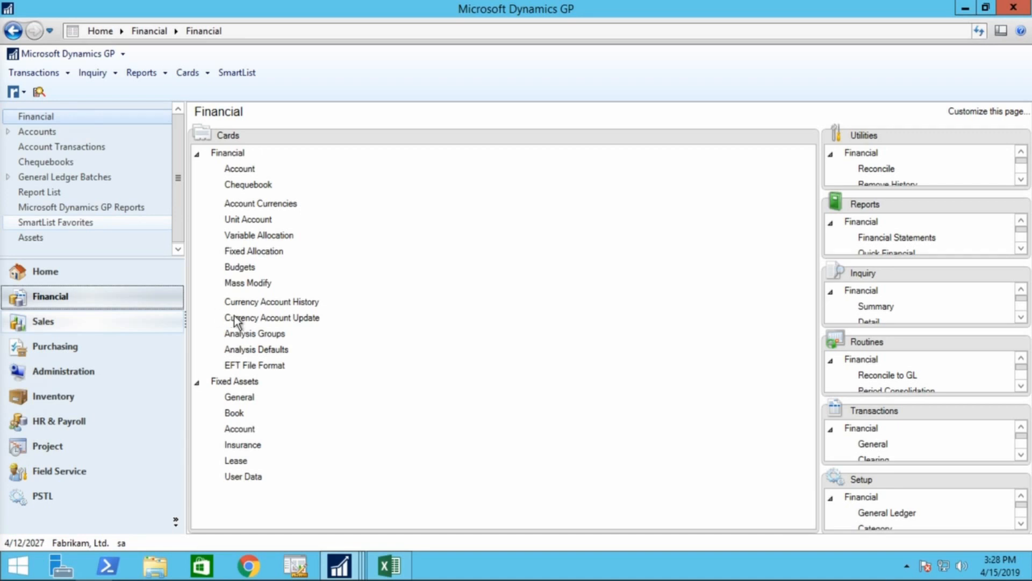
{"action": "mouse_move", "coordinate": [171, 307]}
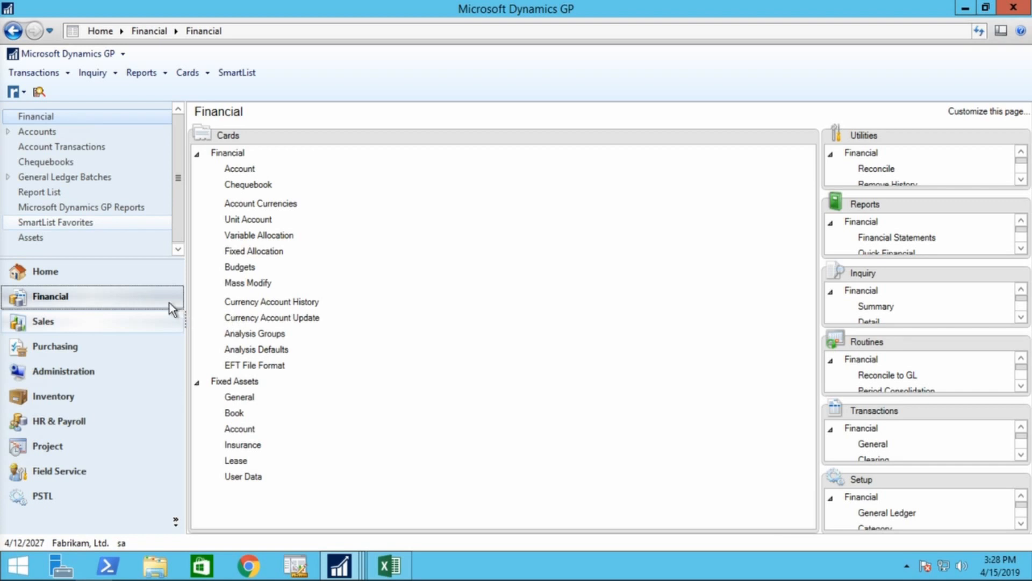
{"action": "mouse_move", "coordinate": [160, 301]}
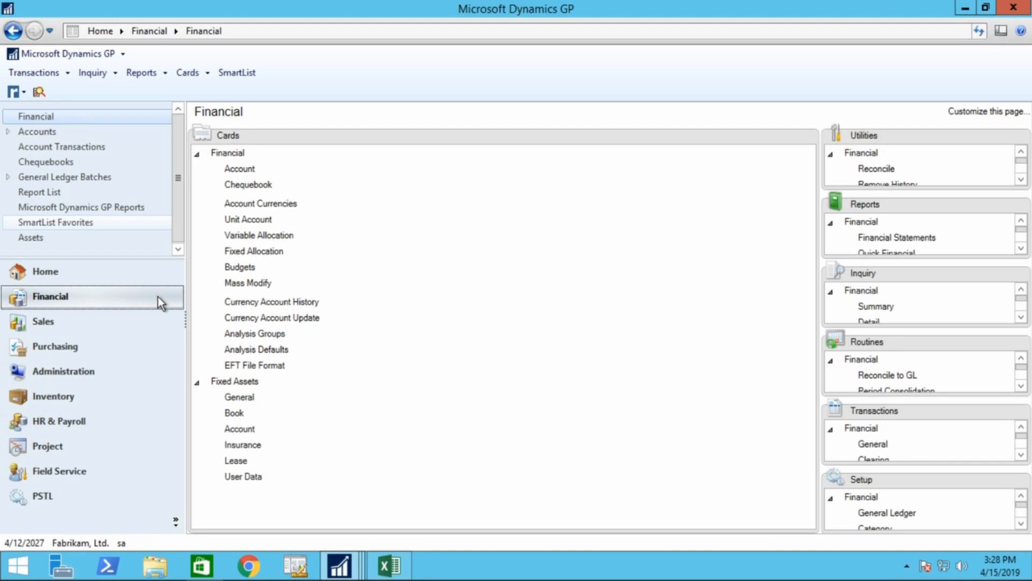
{"action": "mouse_move", "coordinate": [164, 303]}
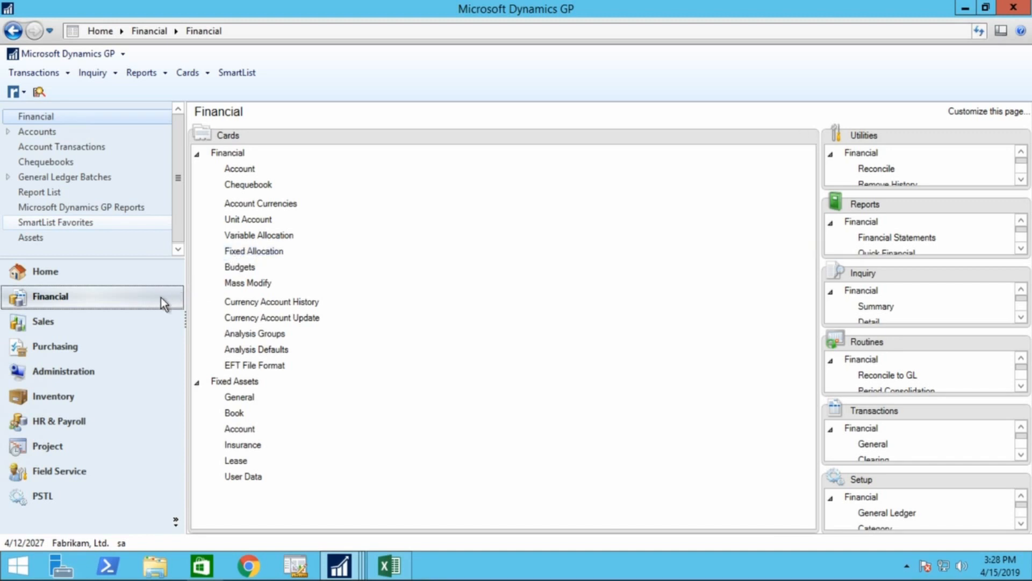
{"action": "mouse_move", "coordinate": [279, 148]}
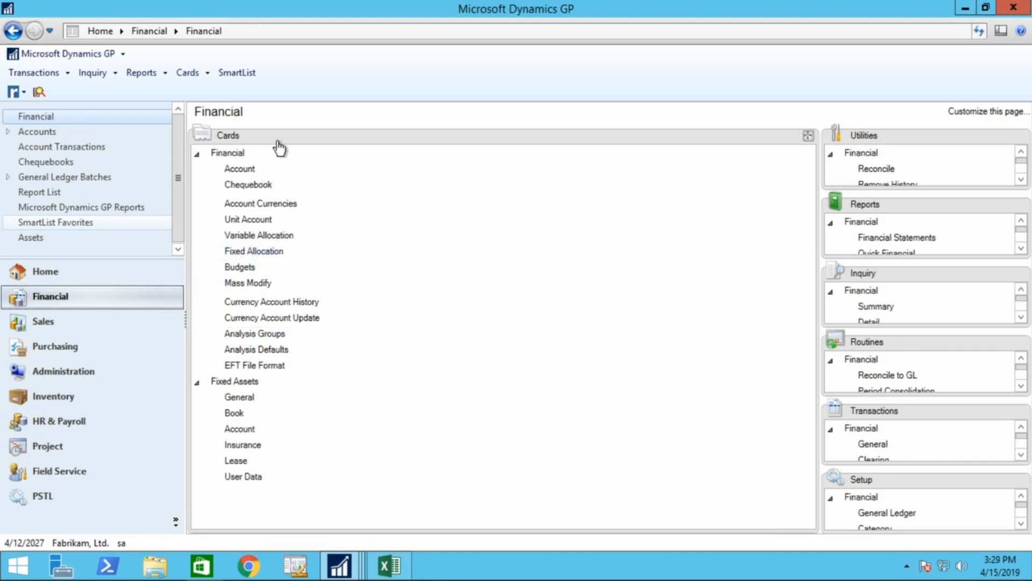
Open Fixed Allocation Maintenance from the Financial Cards list.
{"action": "left_click", "coordinate": [254, 251]}
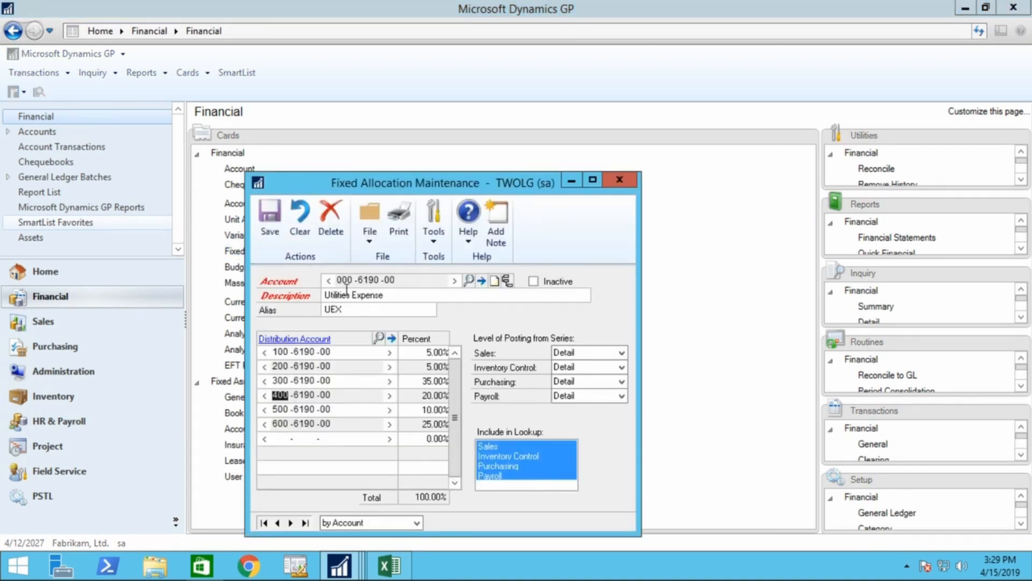
{"action": "mouse_move", "coordinate": [334, 334]}
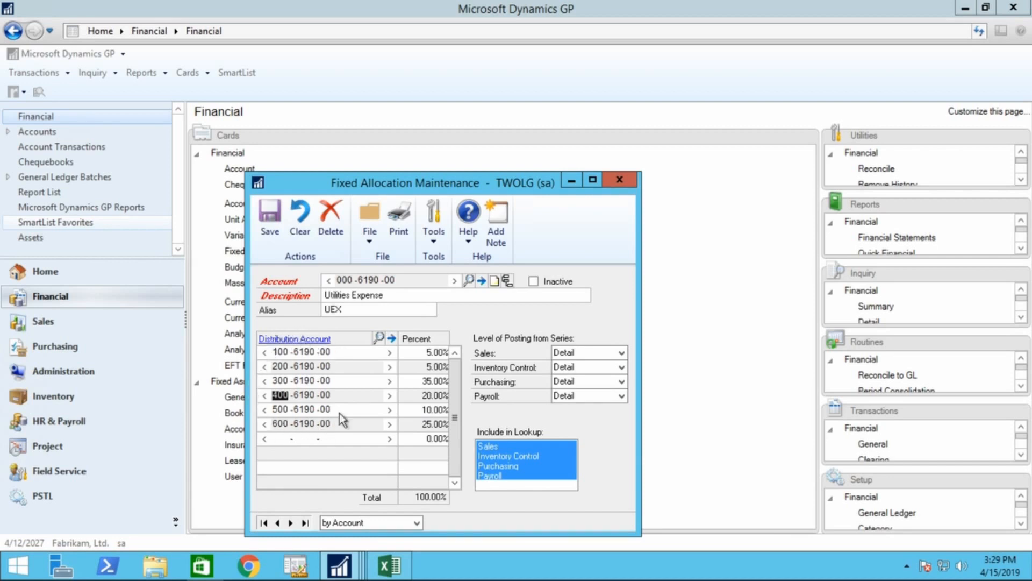
{"action": "mouse_move", "coordinate": [460, 458]}
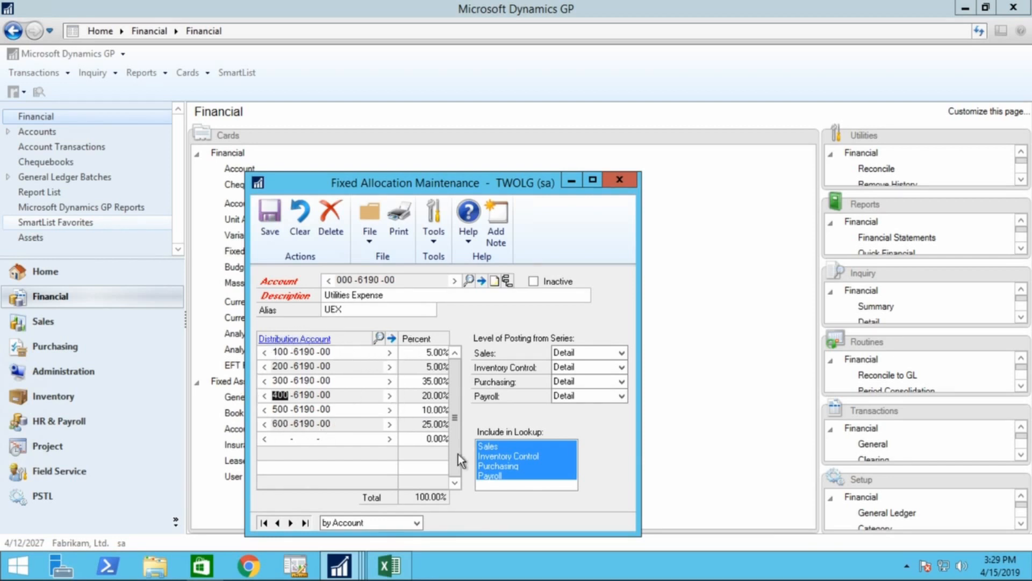
{"action": "mouse_move", "coordinate": [434, 454]}
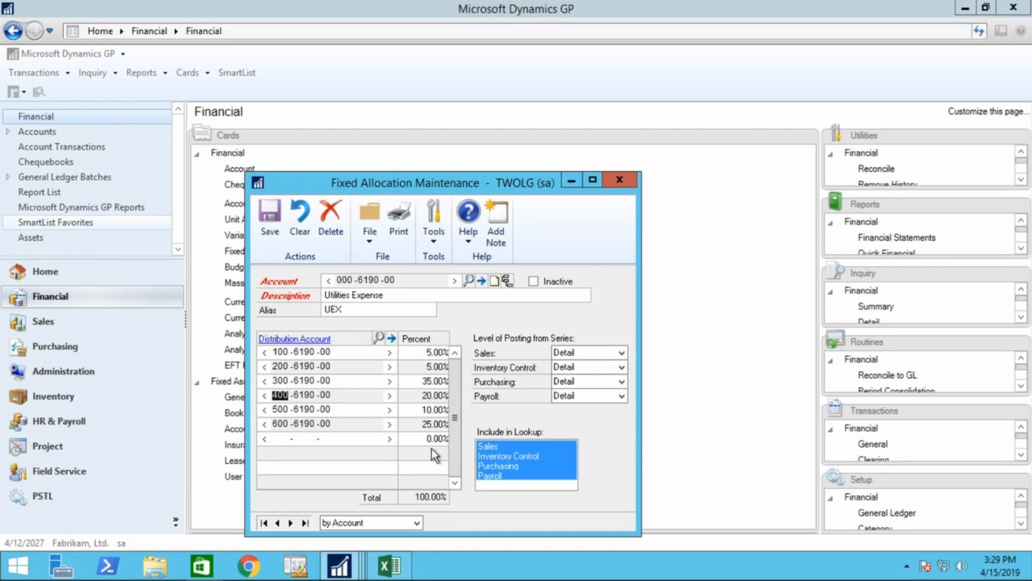
{"action": "mouse_move", "coordinate": [362, 357]}
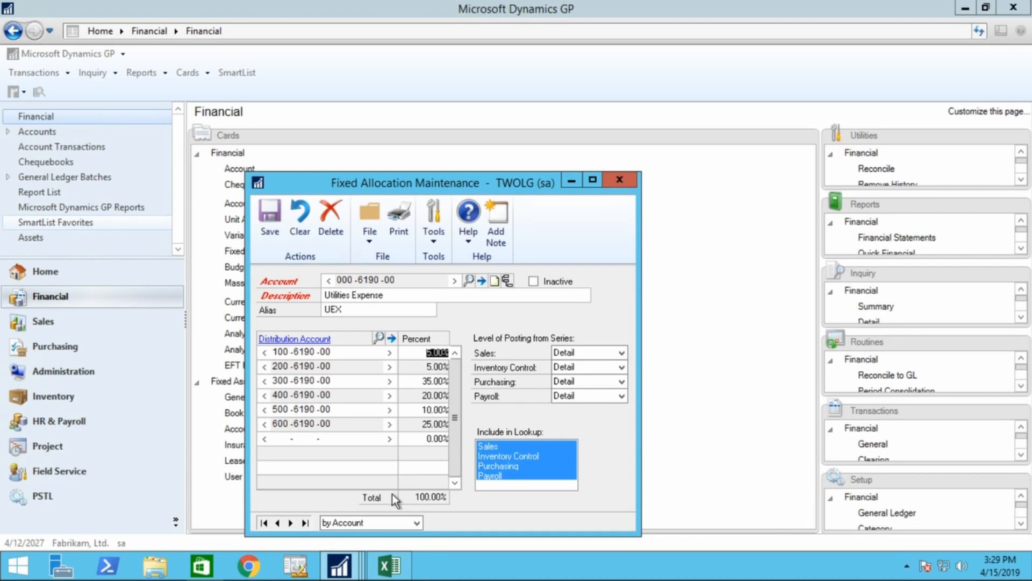
{"action": "mouse_move", "coordinate": [411, 508]}
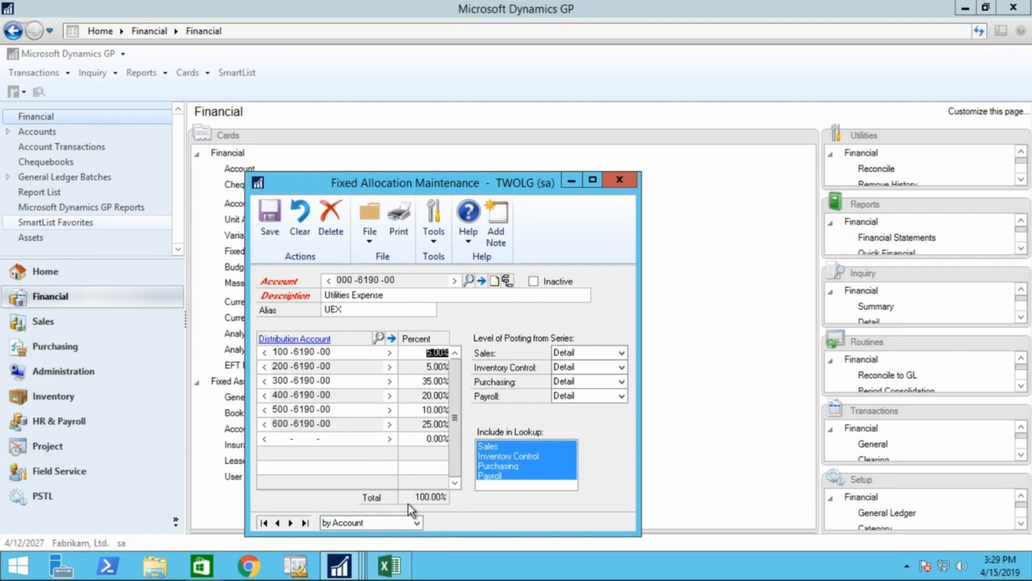
{"action": "mouse_move", "coordinate": [429, 509]}
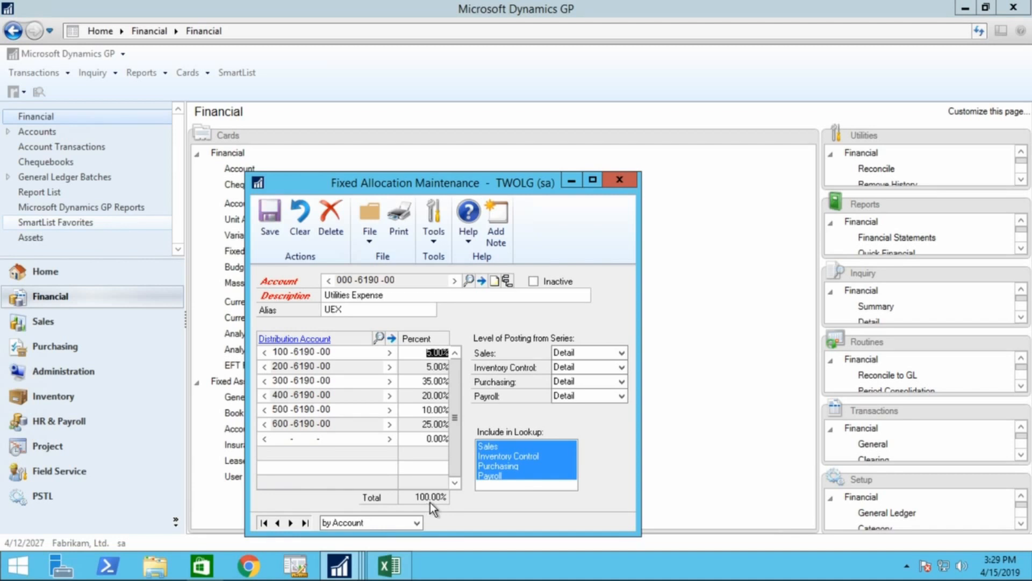
{"action": "mouse_move", "coordinate": [582, 414]}
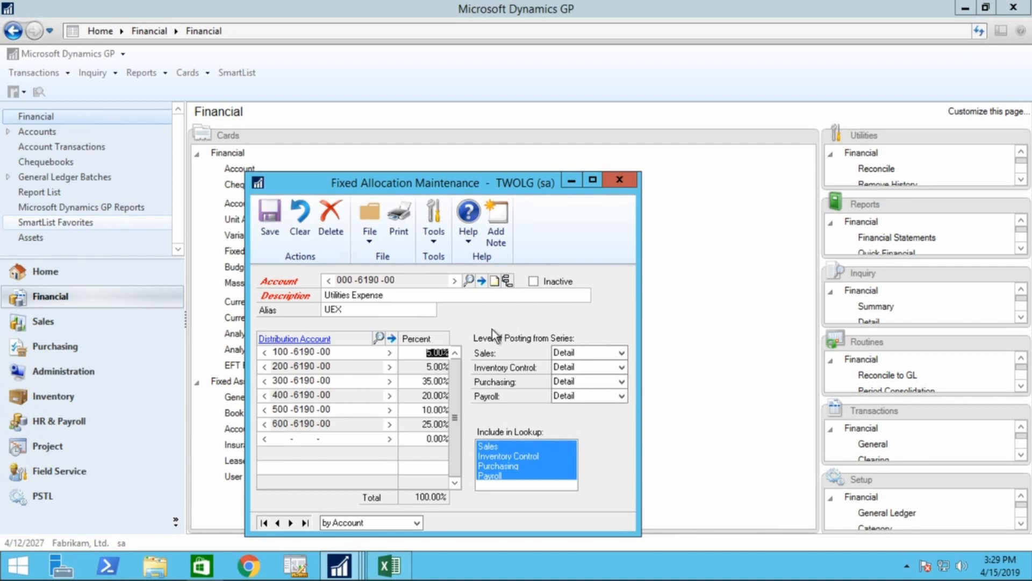
{"action": "mouse_move", "coordinate": [531, 417]}
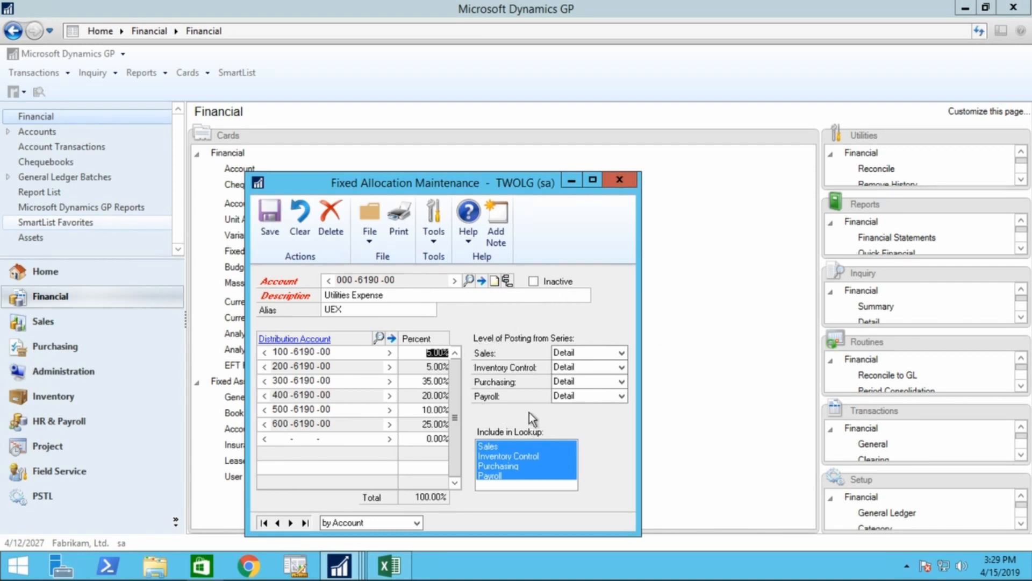
{"action": "mouse_move", "coordinate": [510, 403]}
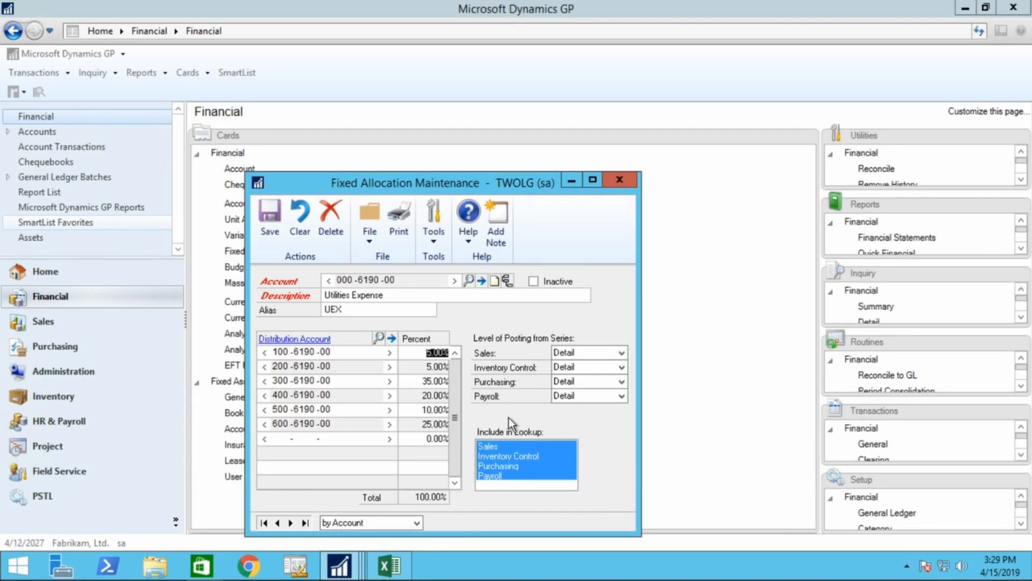
{"action": "mouse_move", "coordinate": [470, 444]}
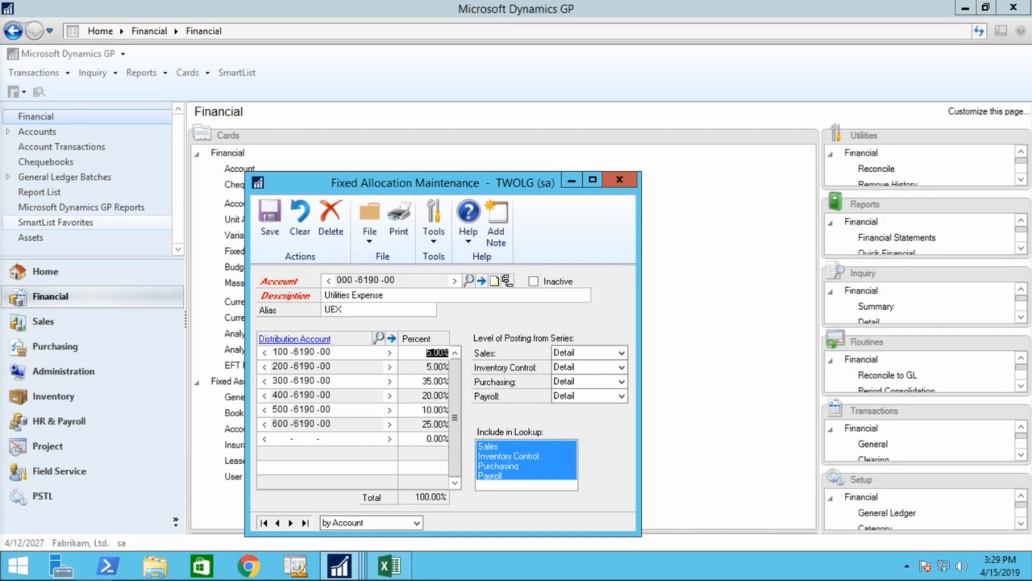
Close the Utilities Expense 000-6190-00 fixed allocation after reviewing its six department percentages.
{"action": "left_click", "coordinate": [617, 183]}
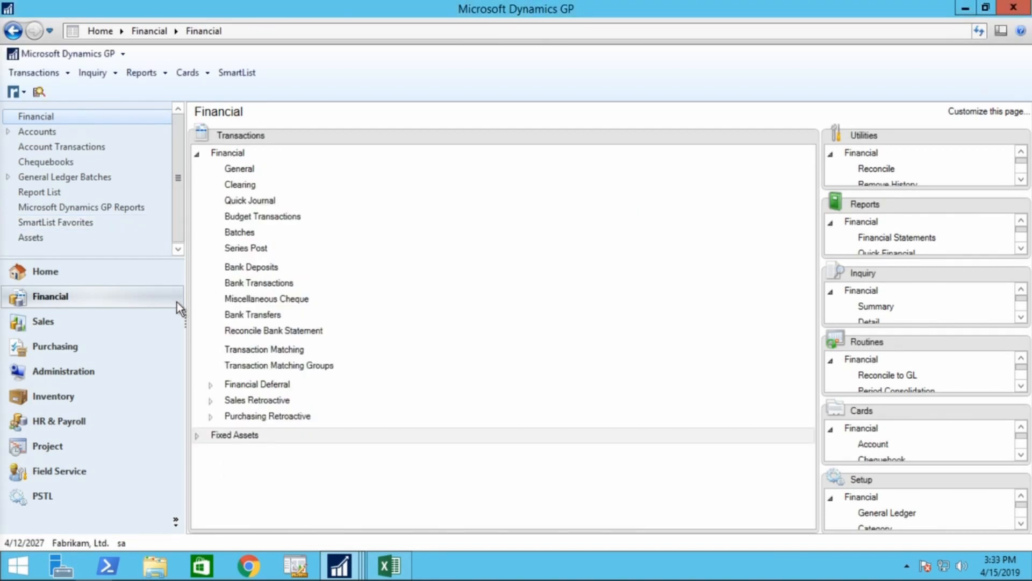
{"action": "mouse_move", "coordinate": [174, 300]}
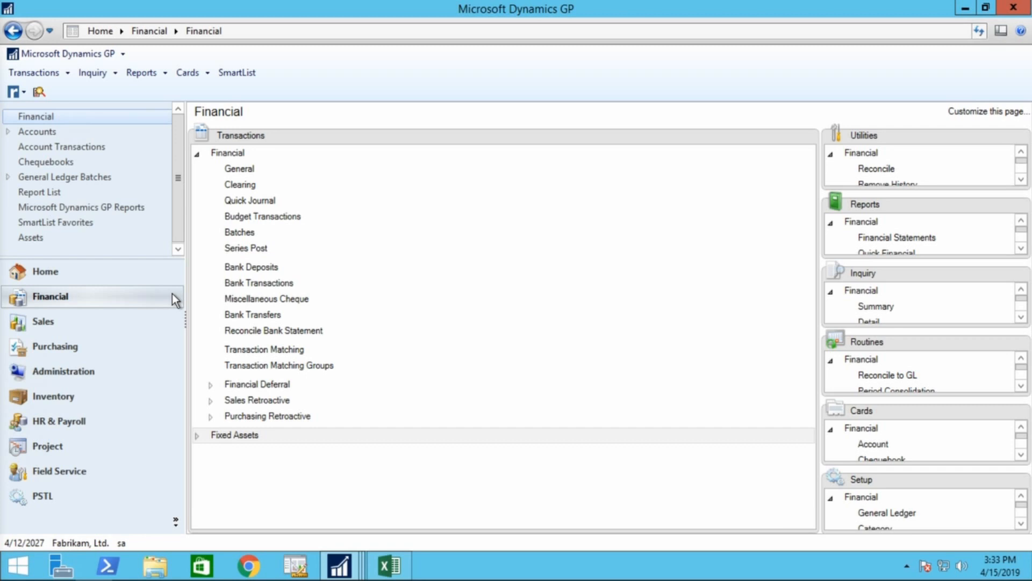
{"action": "mouse_move", "coordinate": [254, 178]}
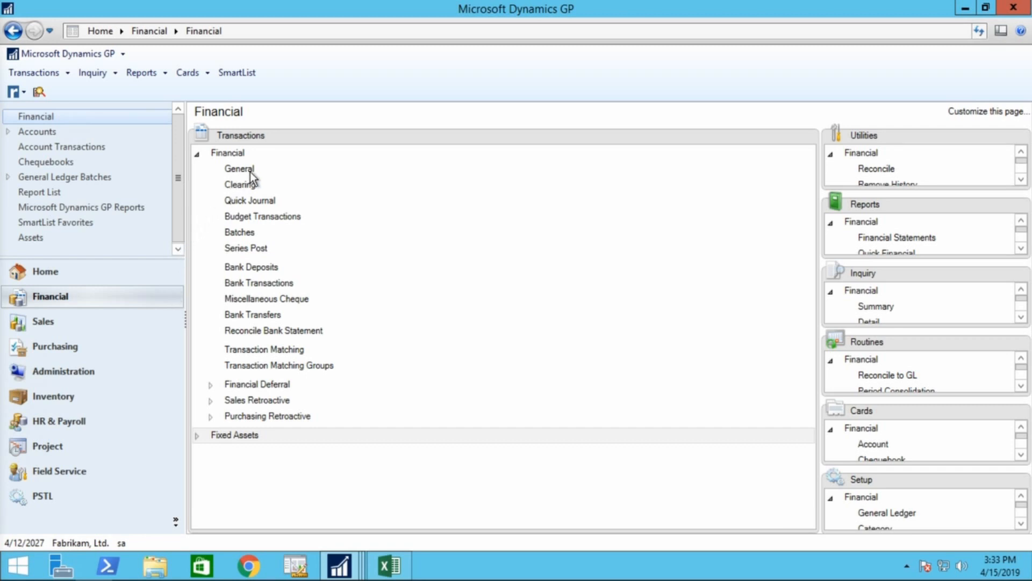
{"action": "mouse_move", "coordinate": [250, 153]}
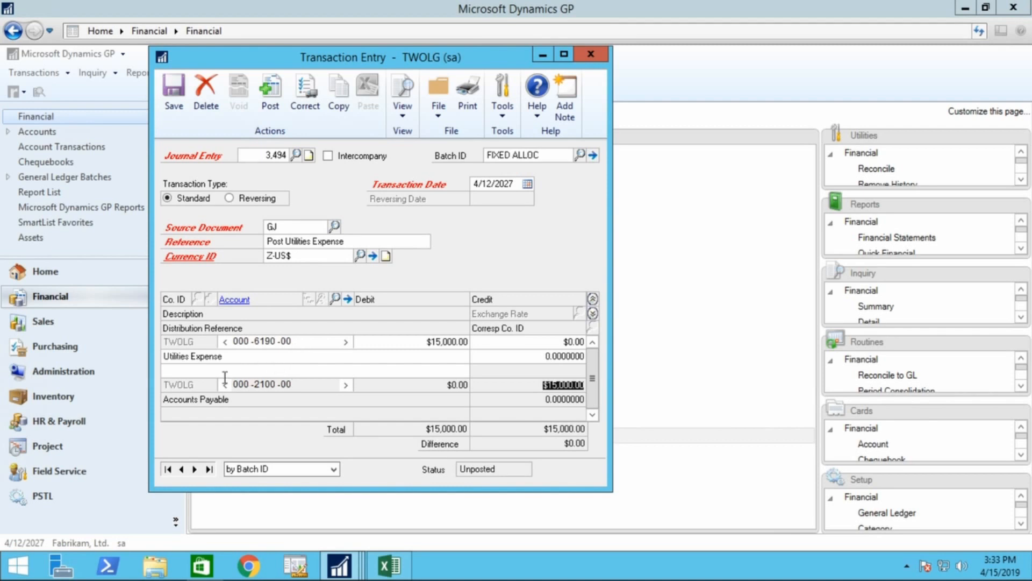
{"action": "mouse_move", "coordinate": [336, 506]}
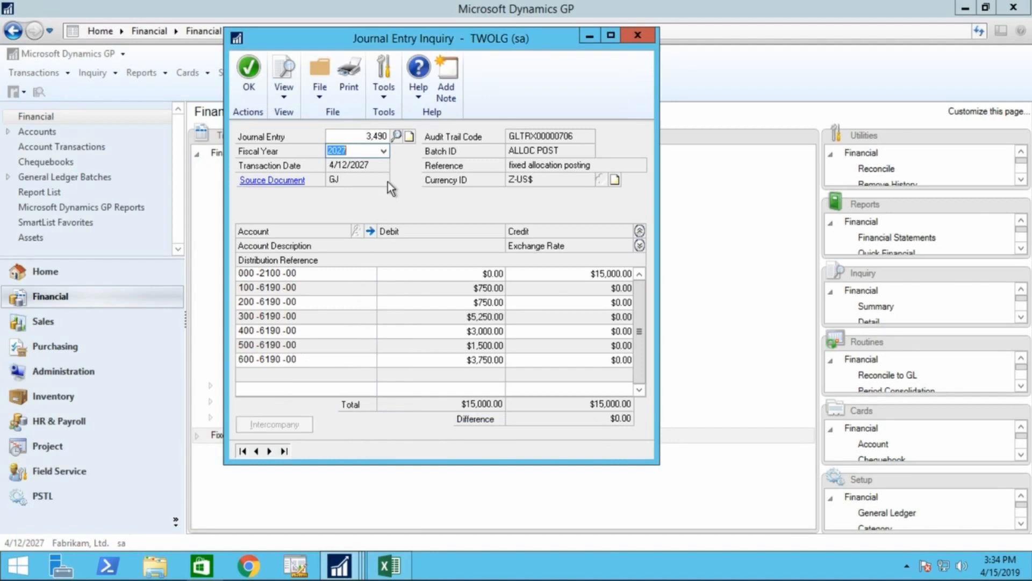
{"action": "mouse_move", "coordinate": [501, 355]}
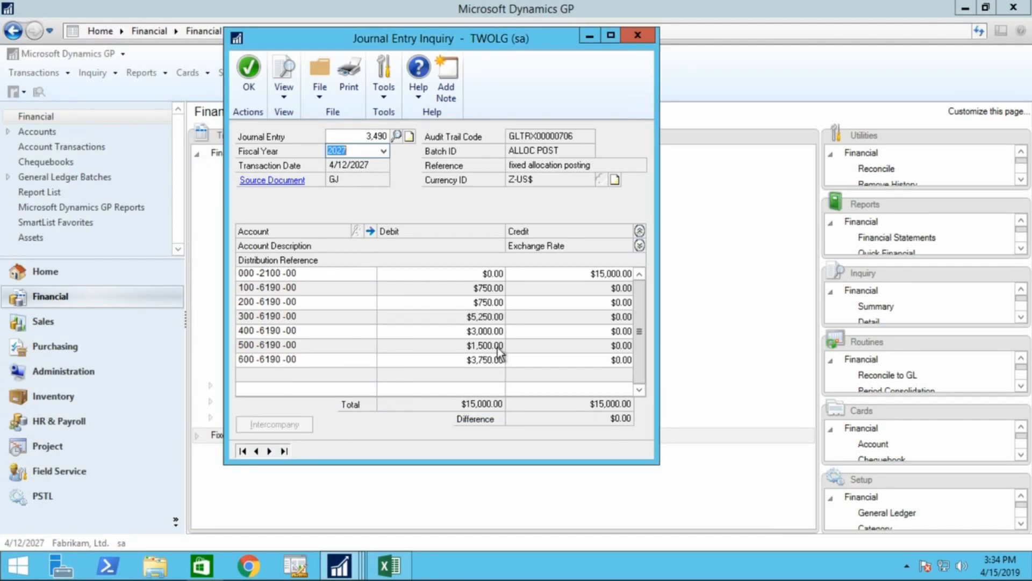
{"action": "mouse_move", "coordinate": [283, 285]}
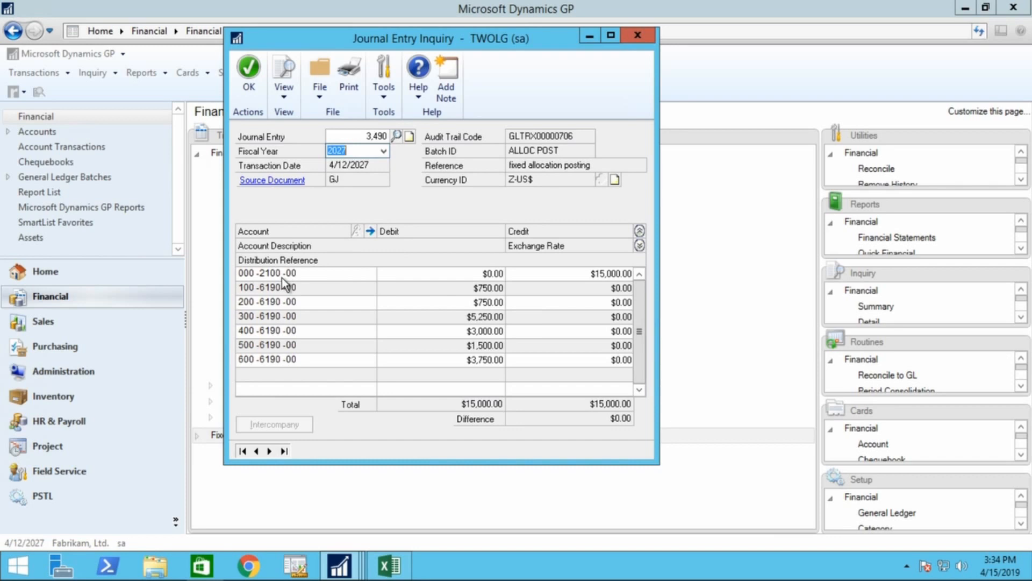
{"action": "mouse_move", "coordinate": [429, 361]}
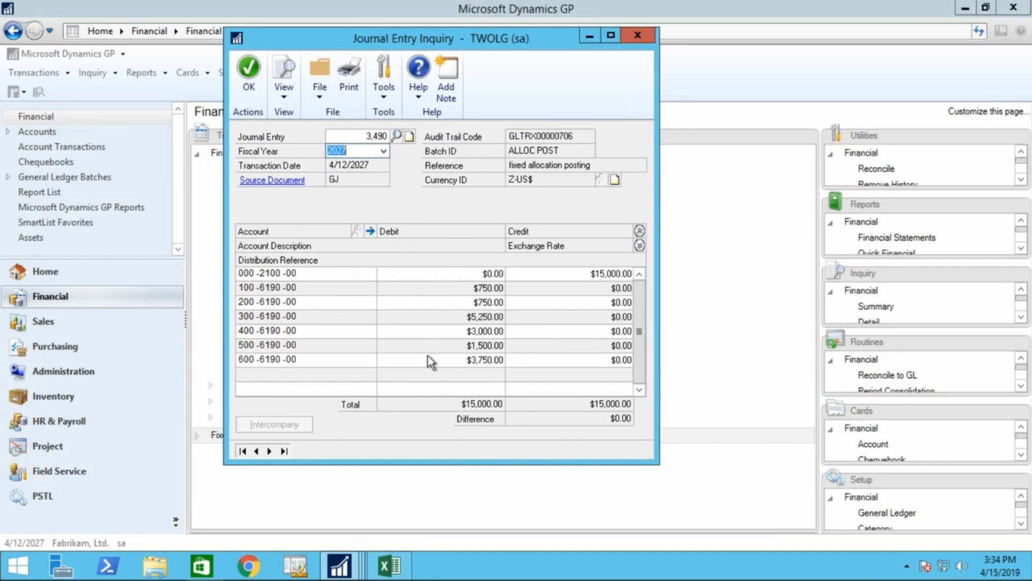
{"action": "mouse_move", "coordinate": [480, 381]}
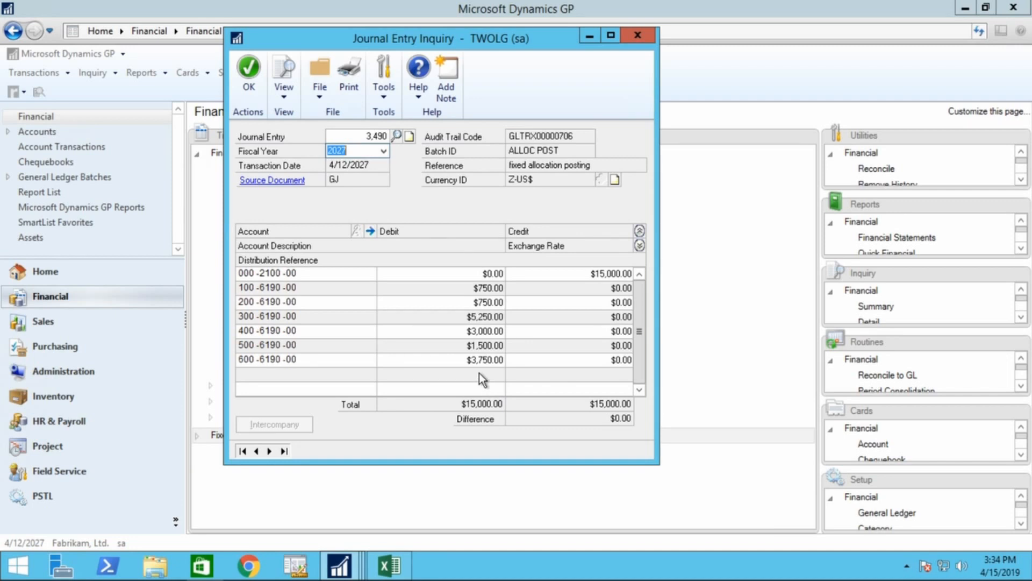
{"action": "mouse_move", "coordinate": [97, 8]}
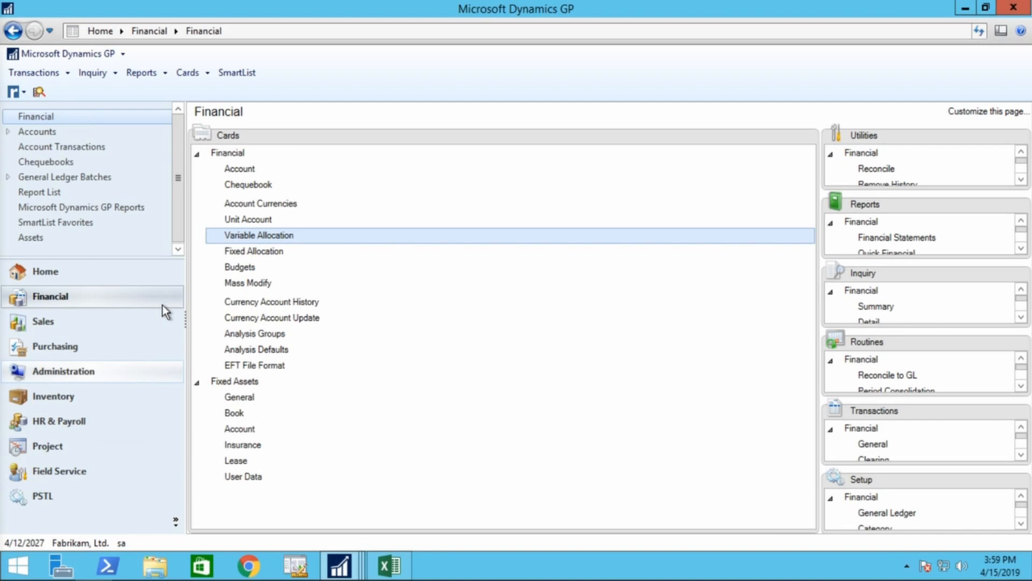
{"action": "mouse_move", "coordinate": [159, 309]}
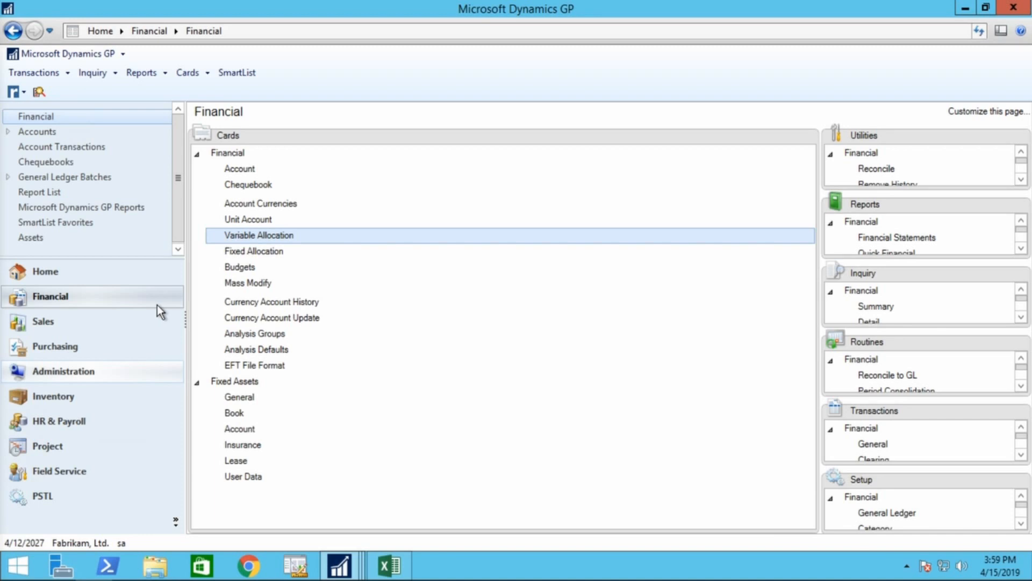
{"action": "mouse_move", "coordinate": [156, 299]}
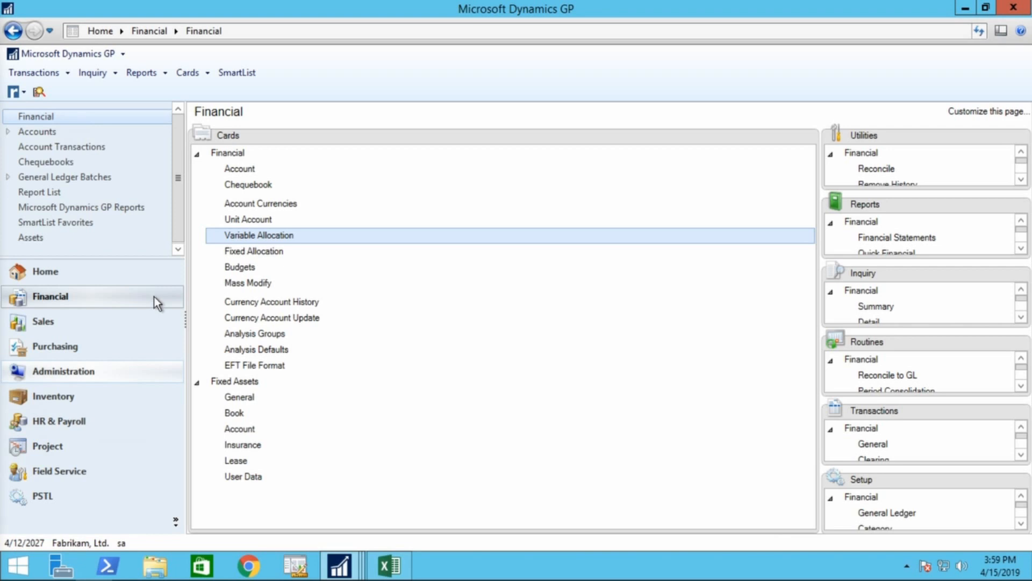
{"action": "mouse_move", "coordinate": [248, 230]}
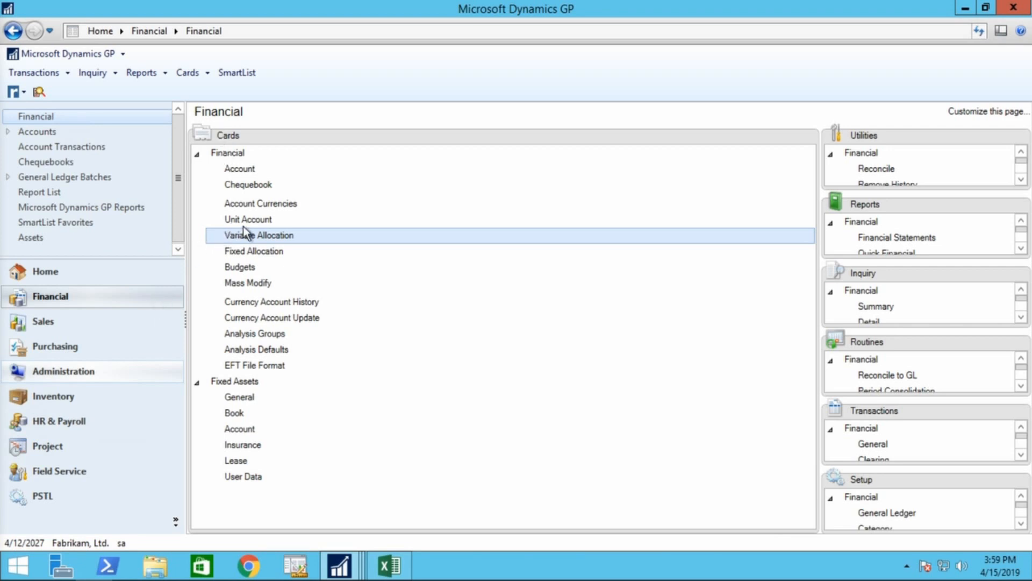
{"action": "double_click", "coordinate": [264, 235]}
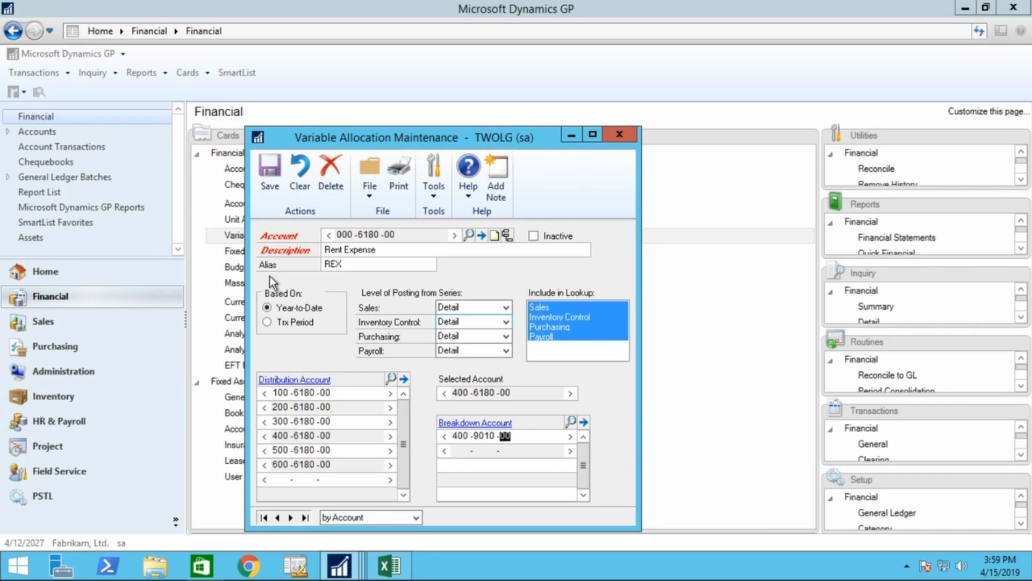
{"action": "mouse_move", "coordinate": [357, 292]}
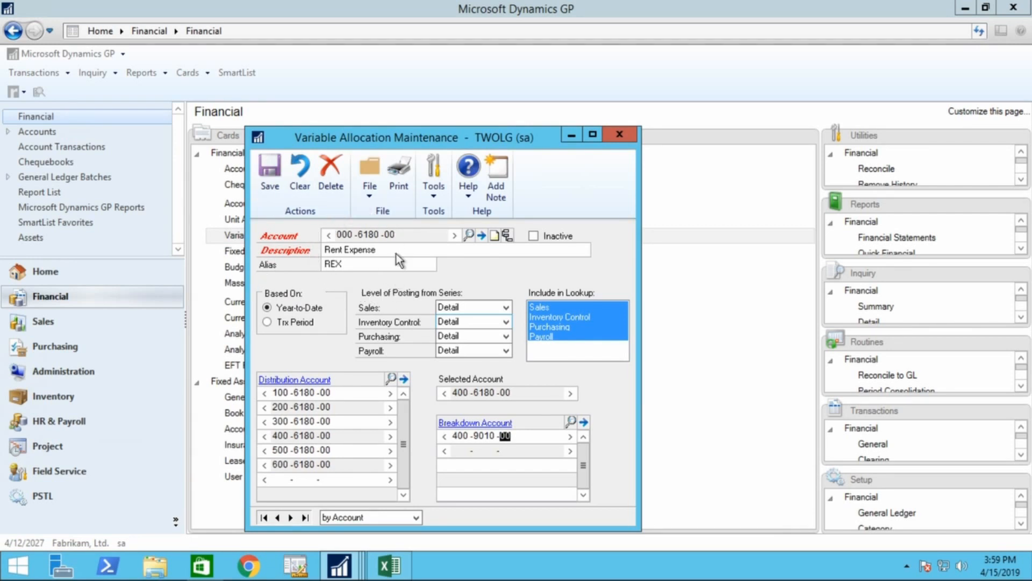
{"action": "mouse_move", "coordinate": [353, 383]}
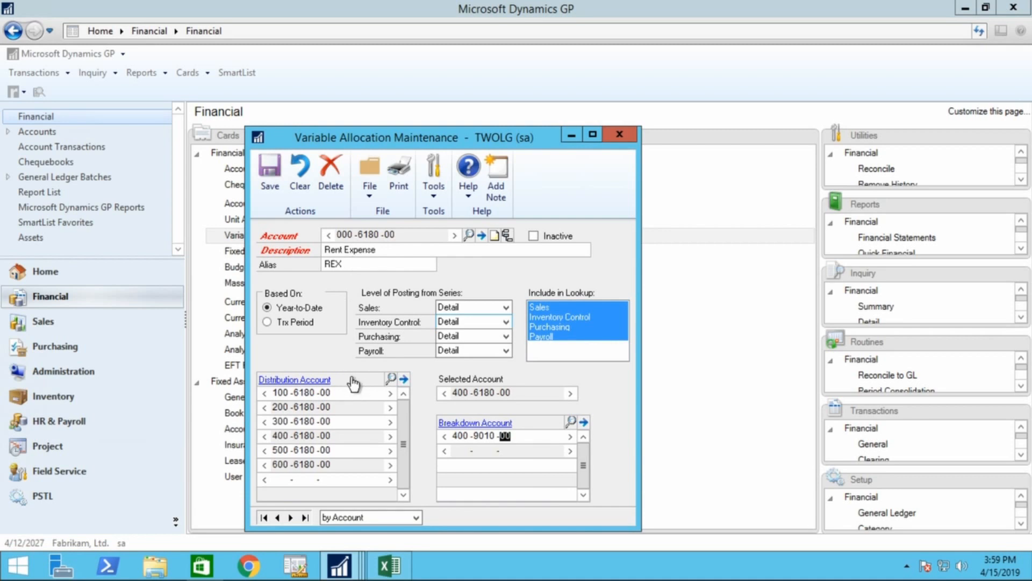
{"action": "mouse_move", "coordinate": [353, 418]}
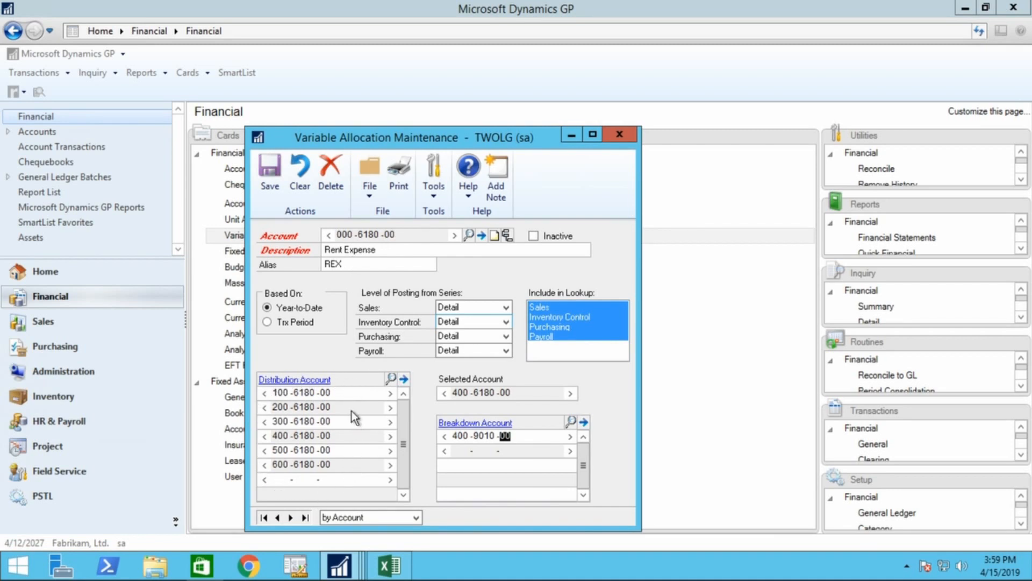
{"action": "mouse_move", "coordinate": [322, 481]}
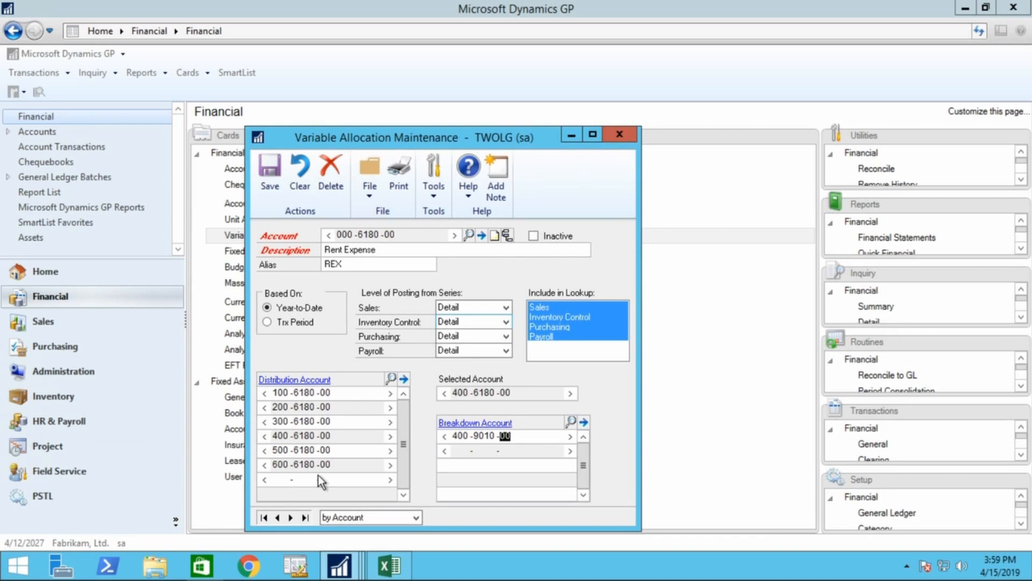
{"action": "mouse_move", "coordinate": [319, 447]}
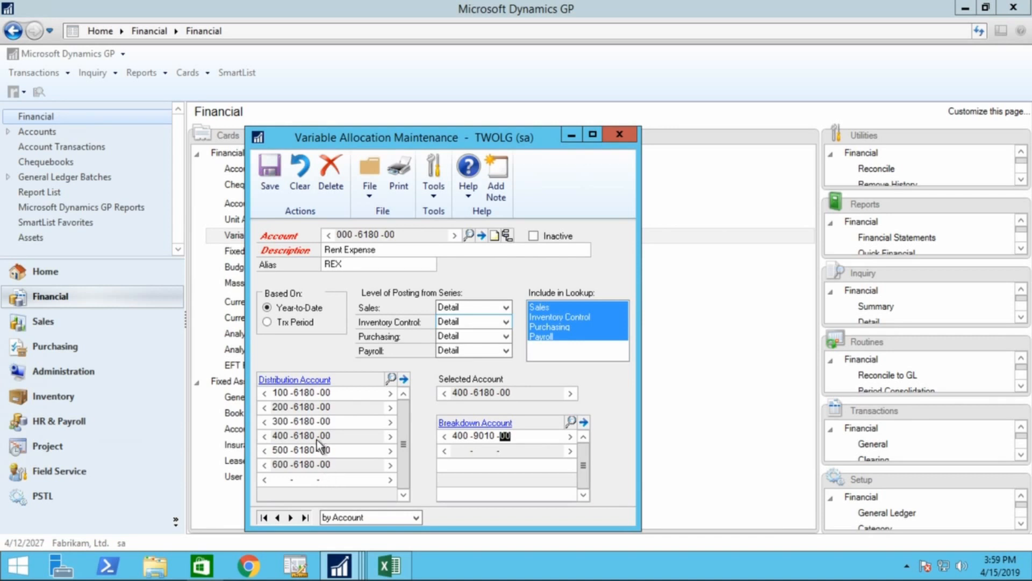
{"action": "mouse_move", "coordinate": [513, 443]}
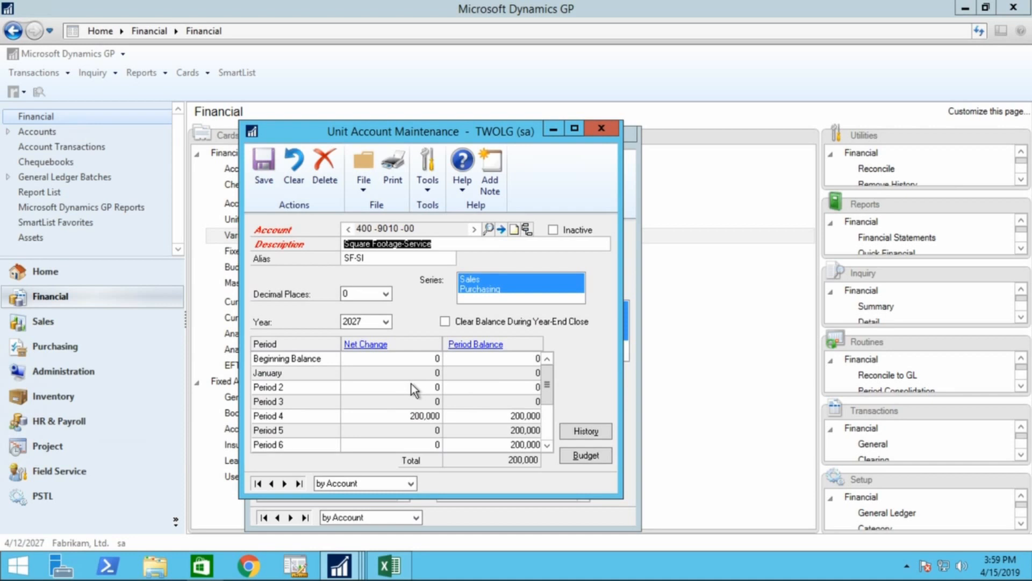
{"action": "mouse_move", "coordinate": [463, 479]}
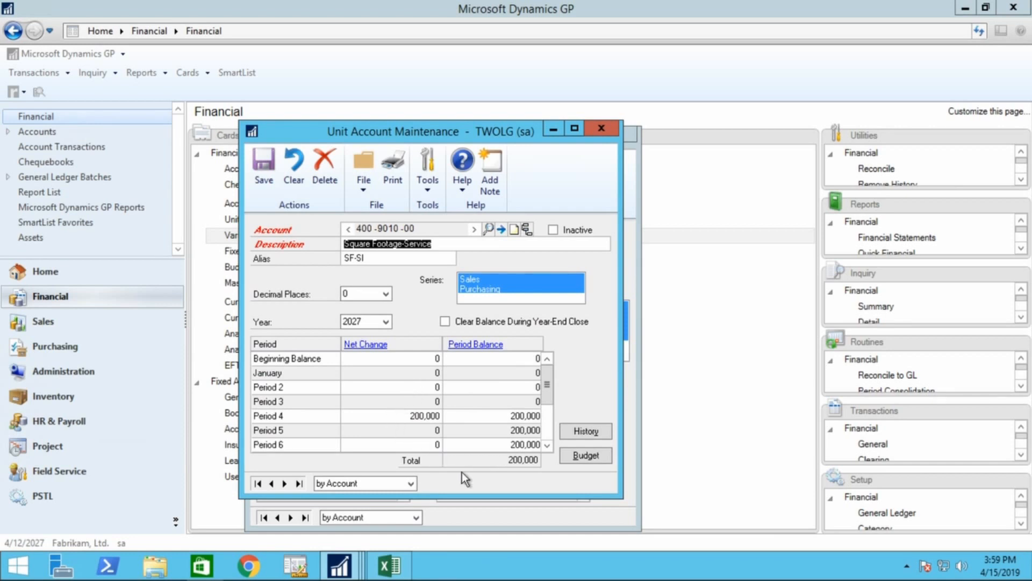
{"action": "mouse_move", "coordinate": [562, 145]}
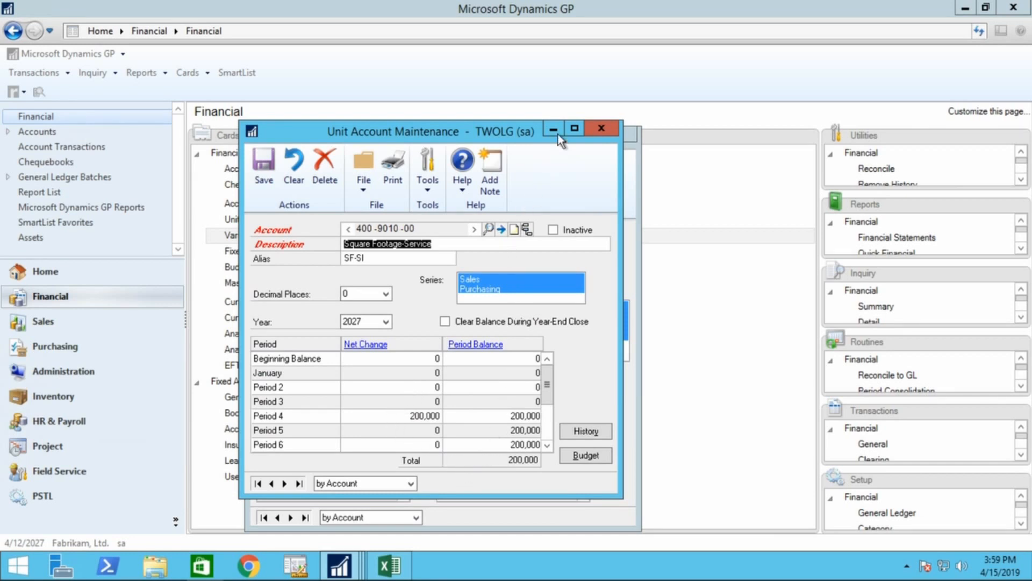
{"action": "mouse_move", "coordinate": [553, 128]}
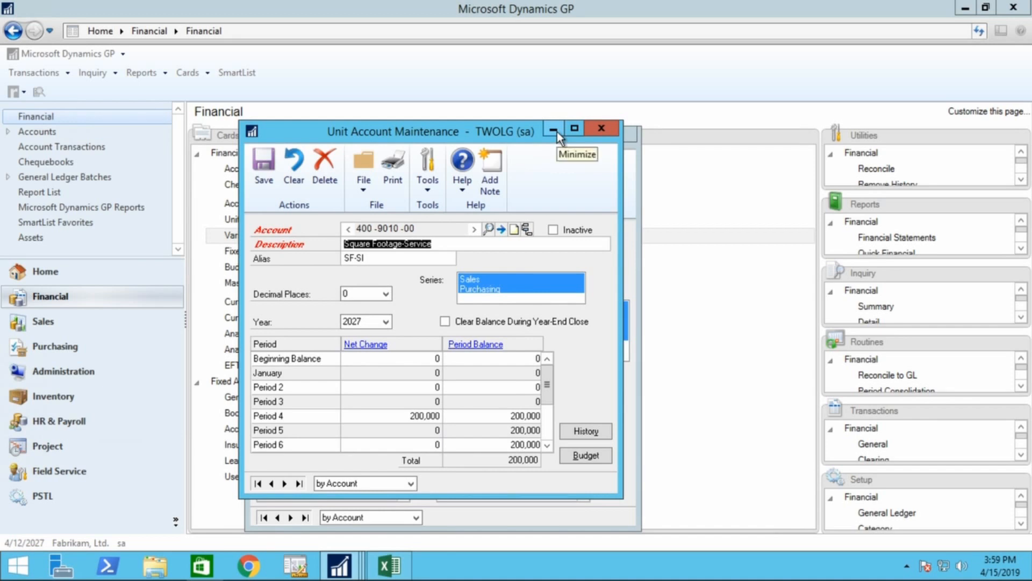
{"action": "mouse_move", "coordinate": [553, 369]}
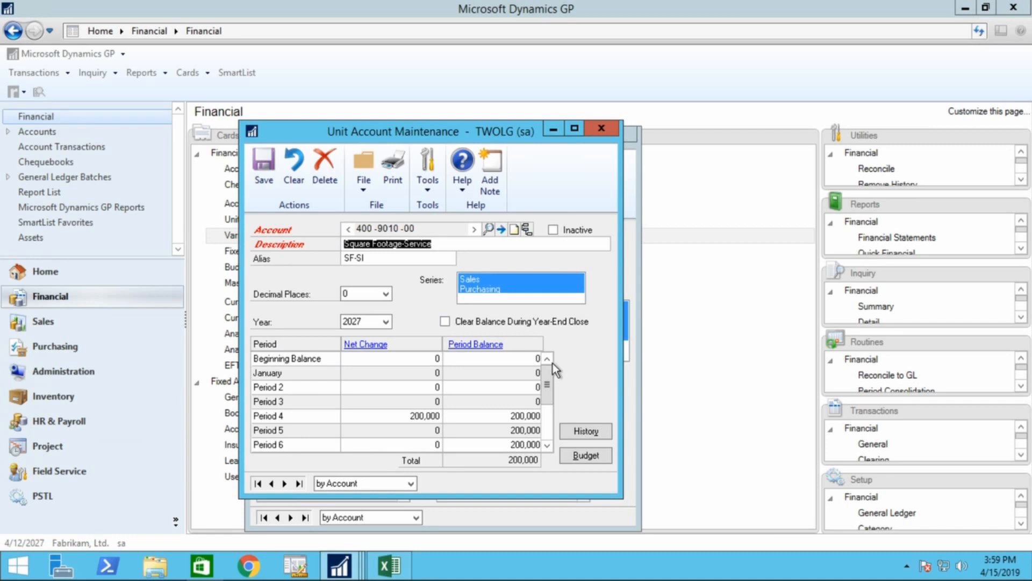
{"action": "mouse_move", "coordinate": [544, 430]}
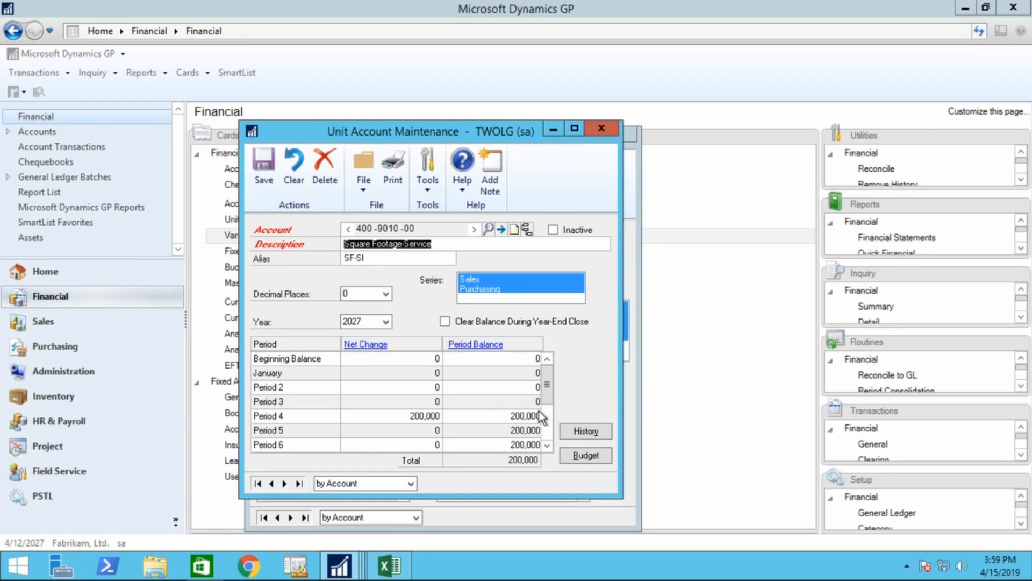
{"action": "mouse_move", "coordinate": [475, 487]}
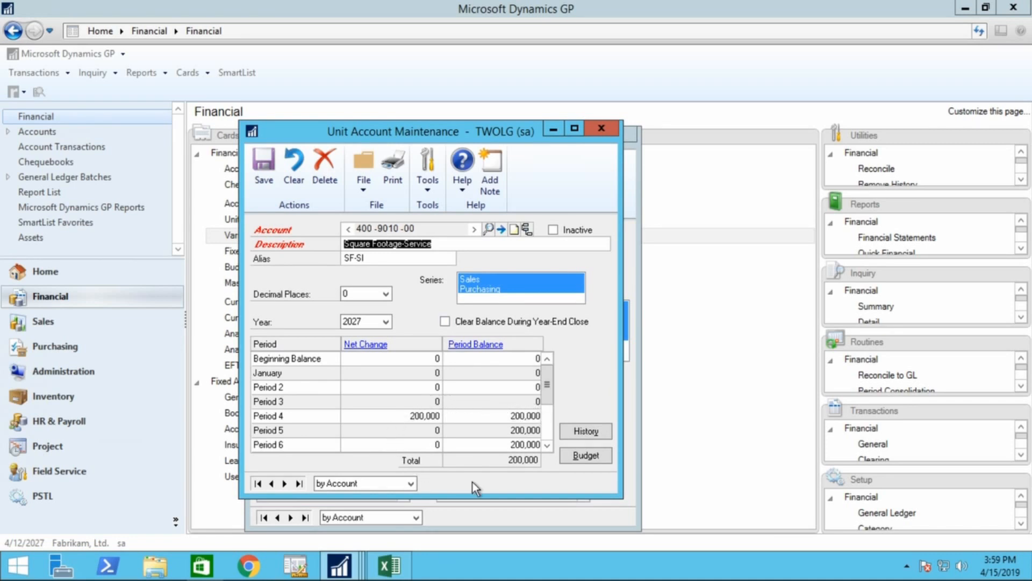
{"action": "mouse_move", "coordinate": [396, 415]}
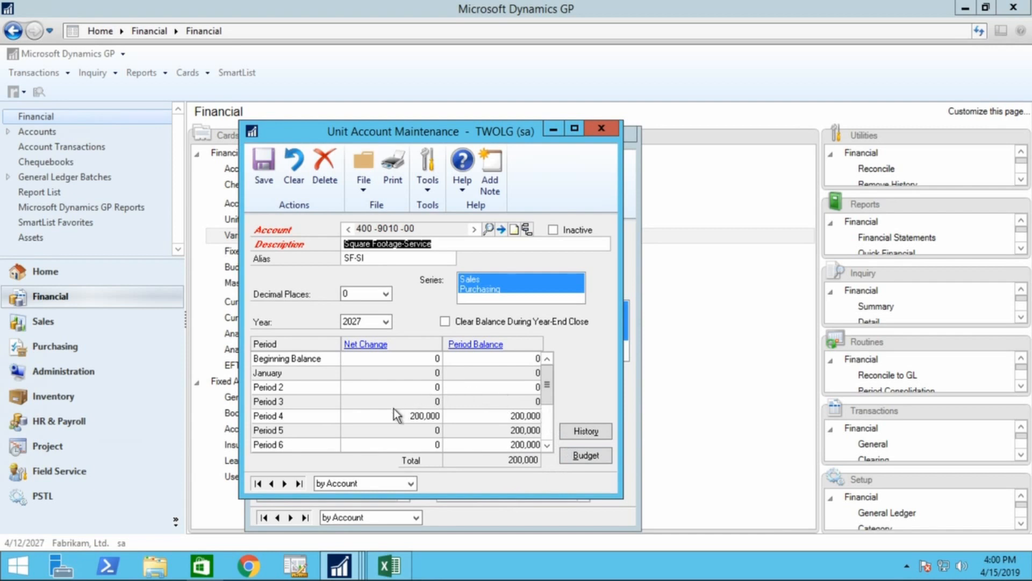
{"action": "mouse_move", "coordinate": [564, 194]}
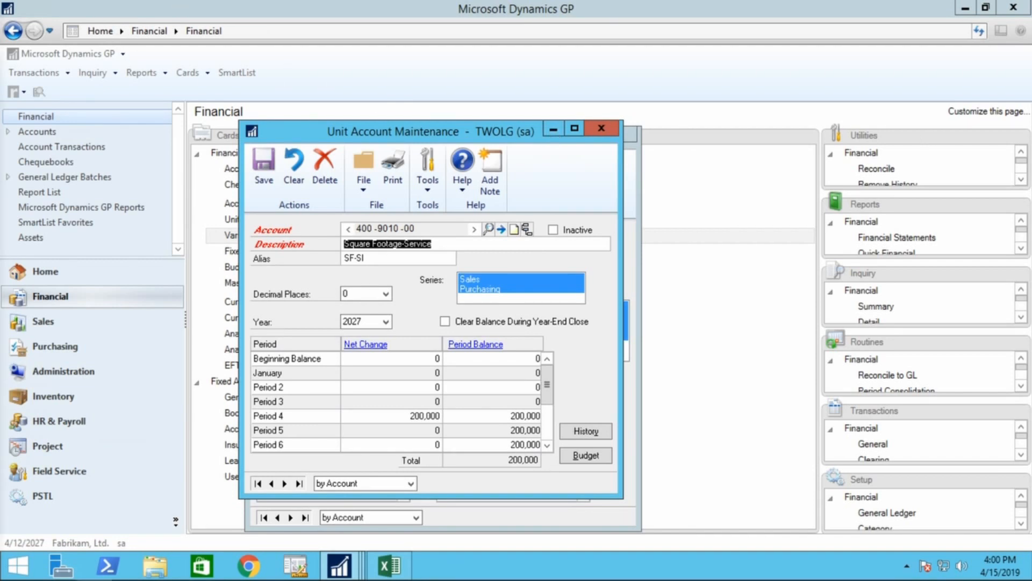
Switch to the Excel workbook showing the $10,000 rent split by square footage.
{"action": "left_click", "coordinate": [389, 565]}
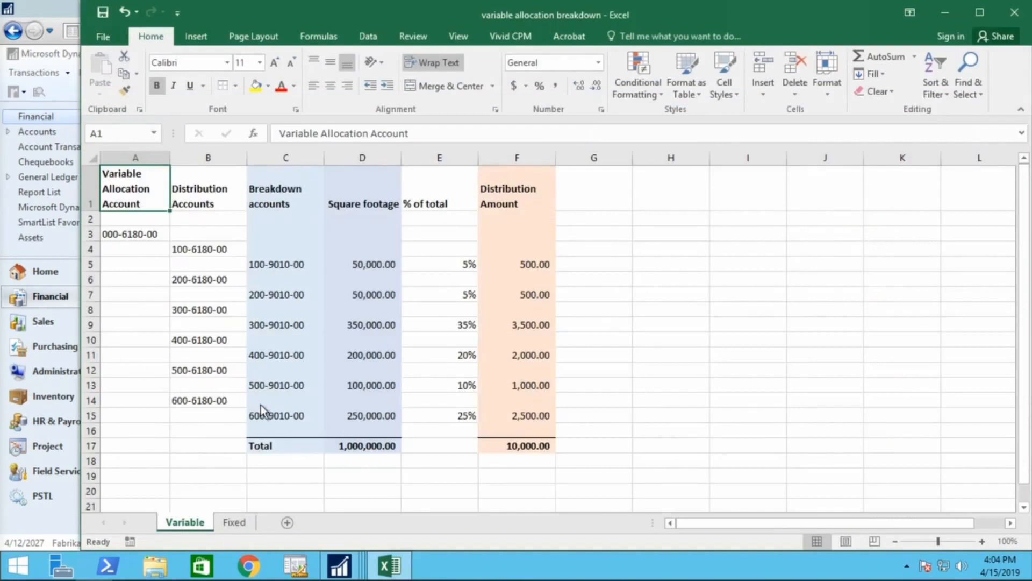
{"action": "mouse_move", "coordinate": [282, 417]}
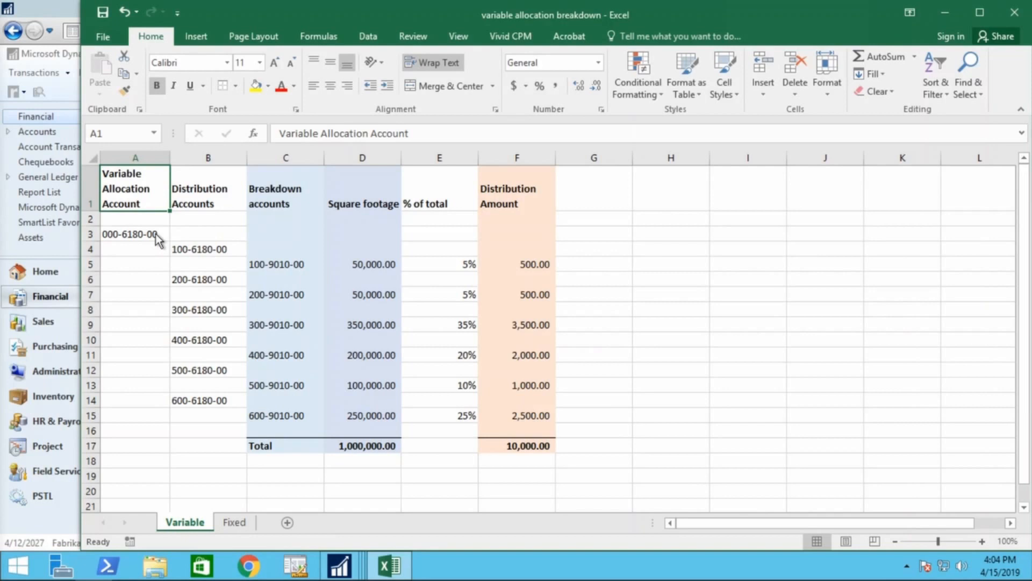
{"action": "mouse_move", "coordinate": [146, 250]}
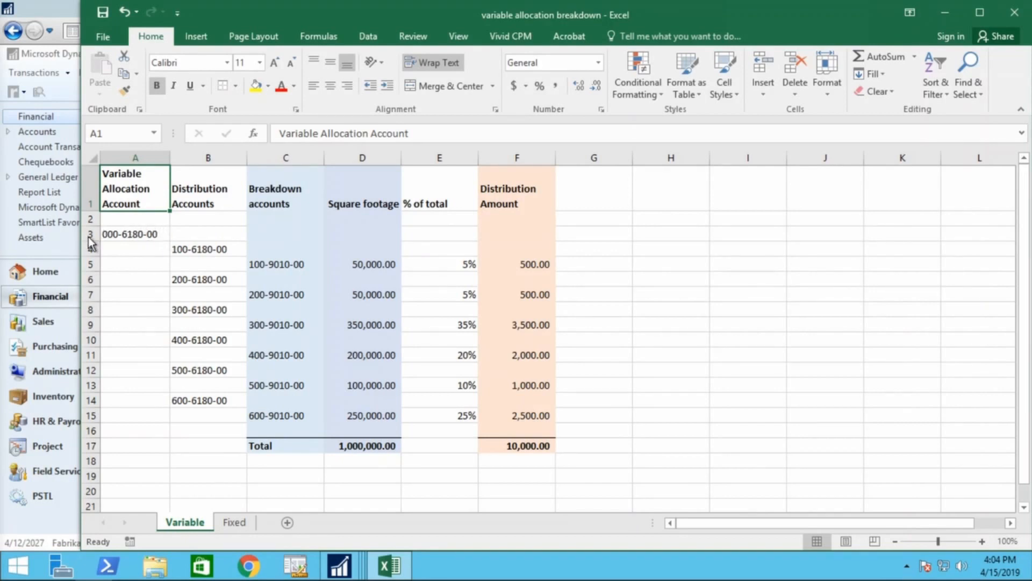
{"action": "mouse_move", "coordinate": [195, 222]}
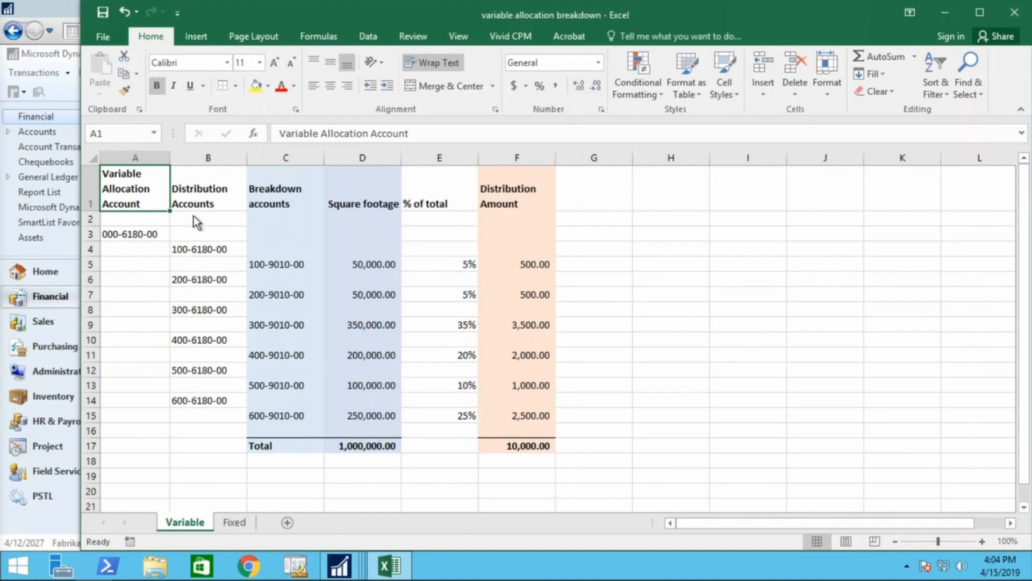
{"action": "mouse_move", "coordinate": [235, 392]}
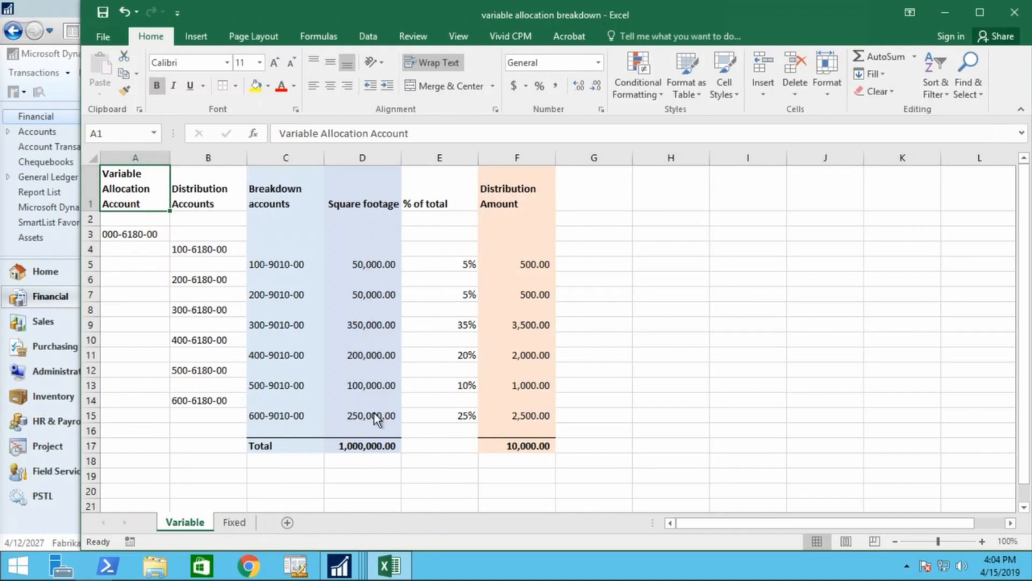
{"action": "mouse_move", "coordinate": [459, 270]}
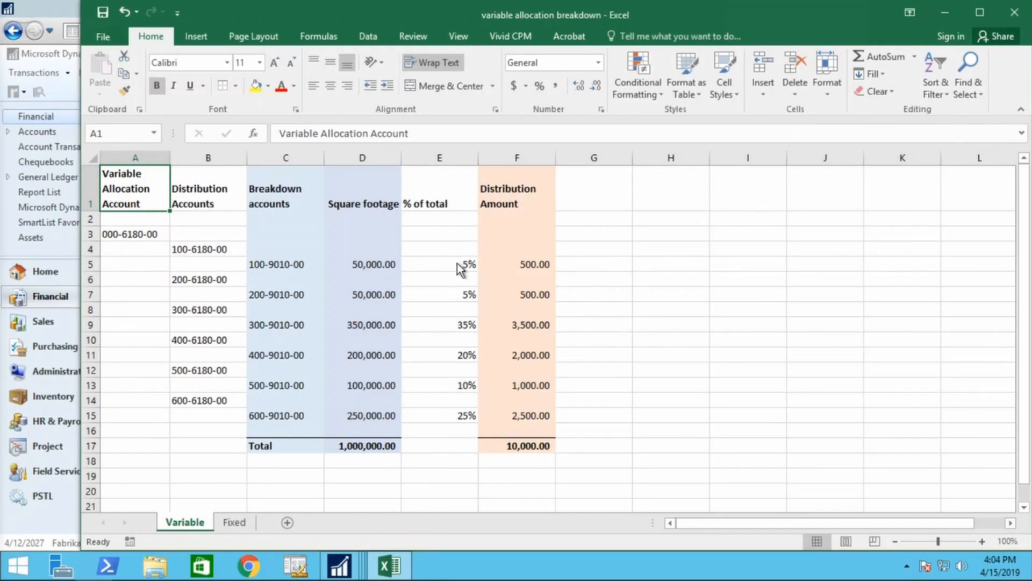
{"action": "mouse_move", "coordinate": [386, 461]}
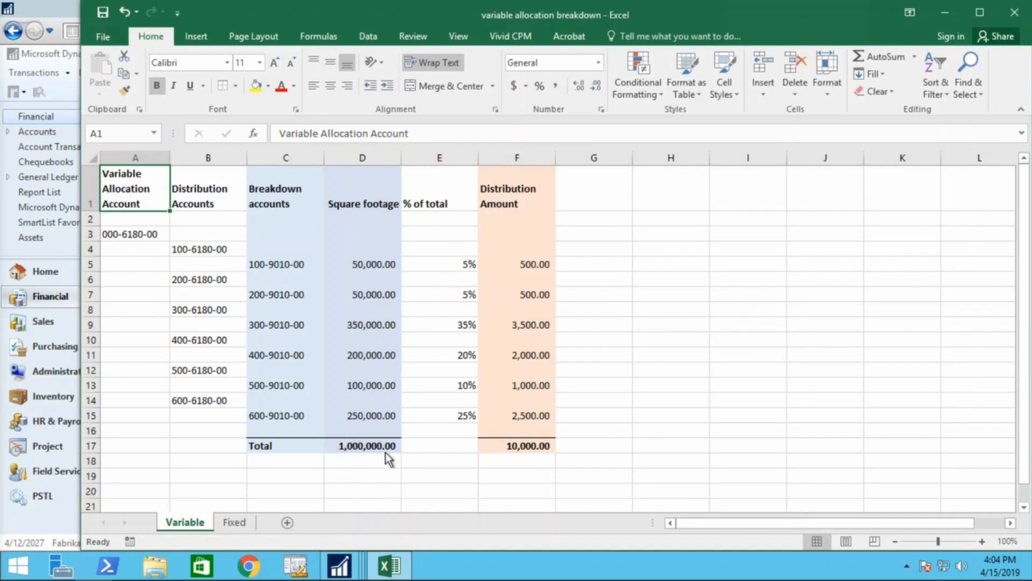
{"action": "mouse_move", "coordinate": [529, 280]}
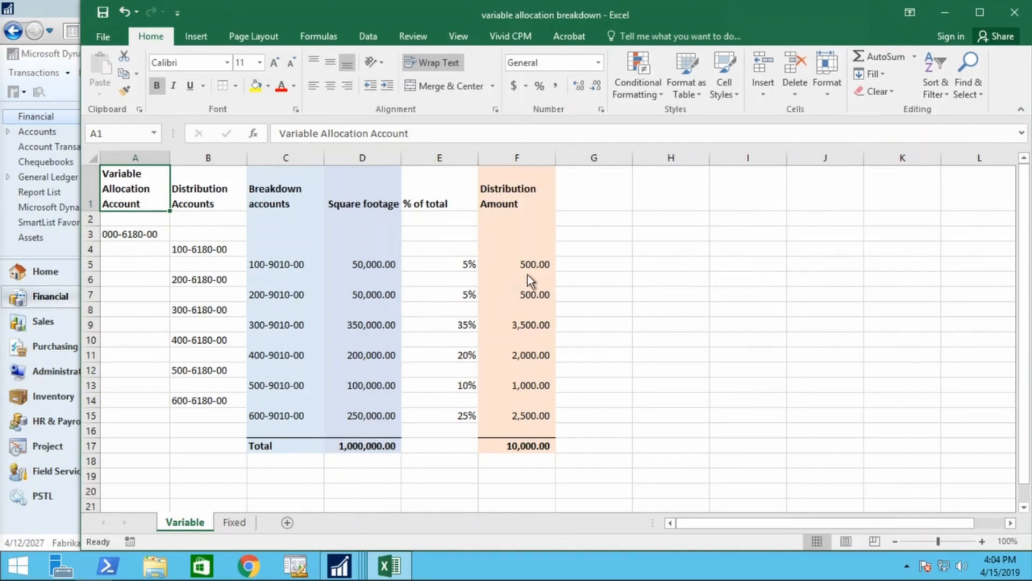
{"action": "mouse_move", "coordinate": [546, 267]}
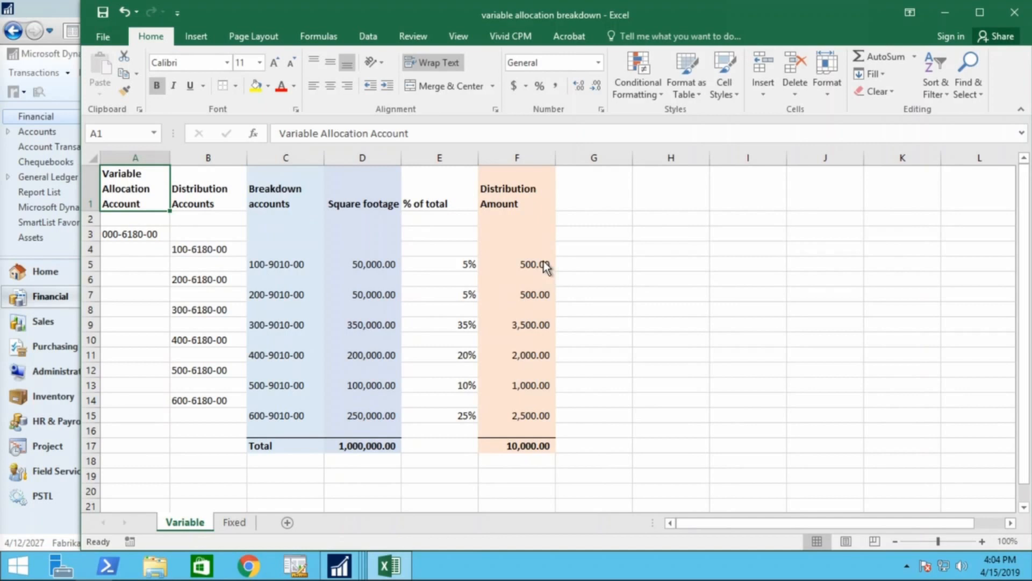
{"action": "mouse_move", "coordinate": [541, 464]}
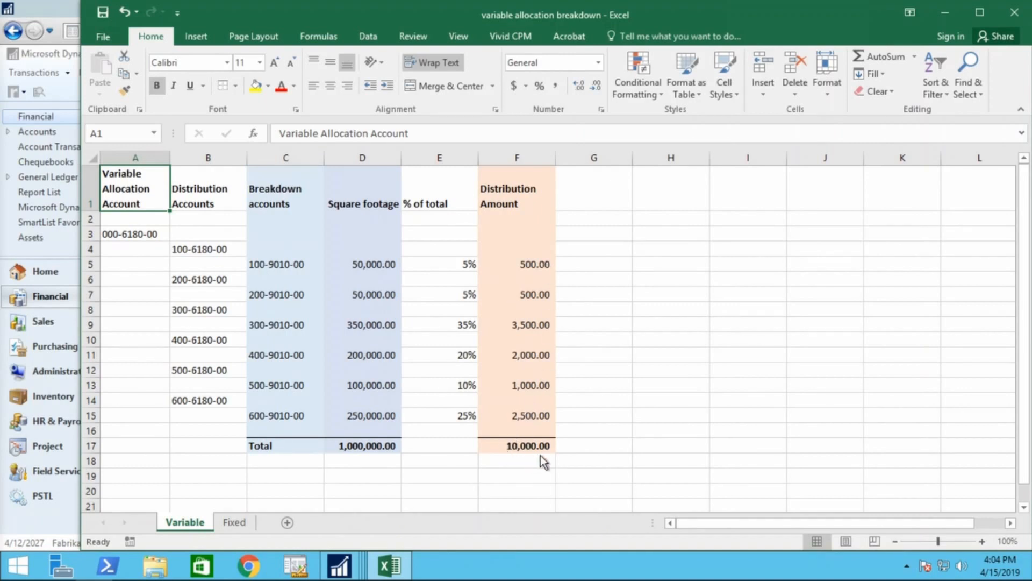
{"action": "mouse_move", "coordinate": [557, 464]}
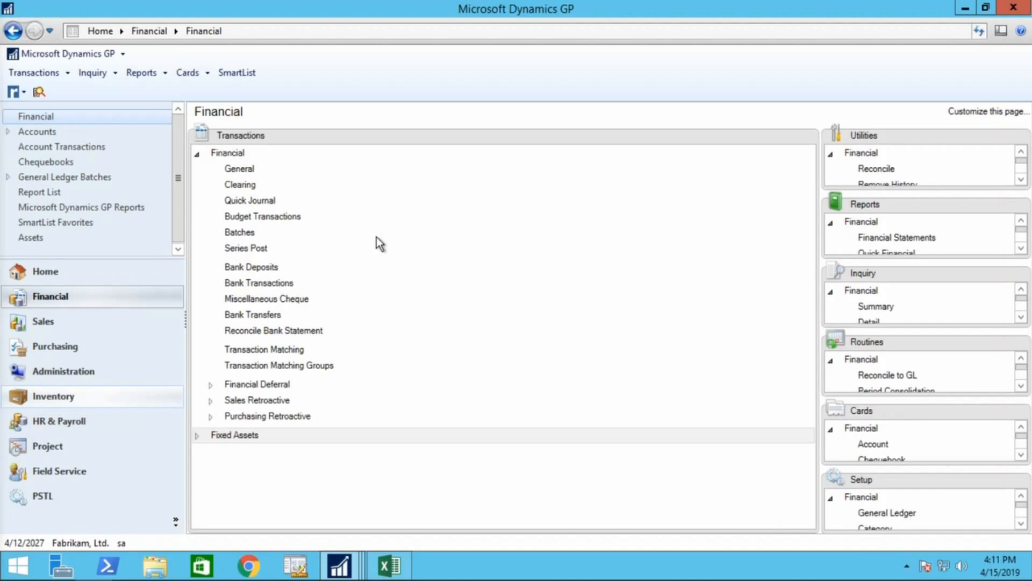
{"action": "mouse_move", "coordinate": [134, 299]}
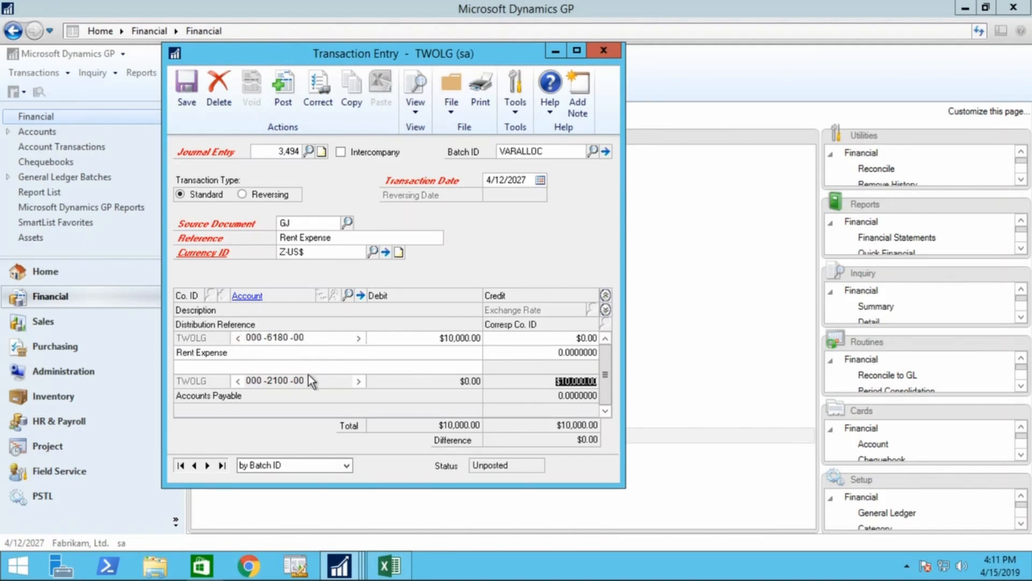
{"action": "mouse_move", "coordinate": [343, 449]}
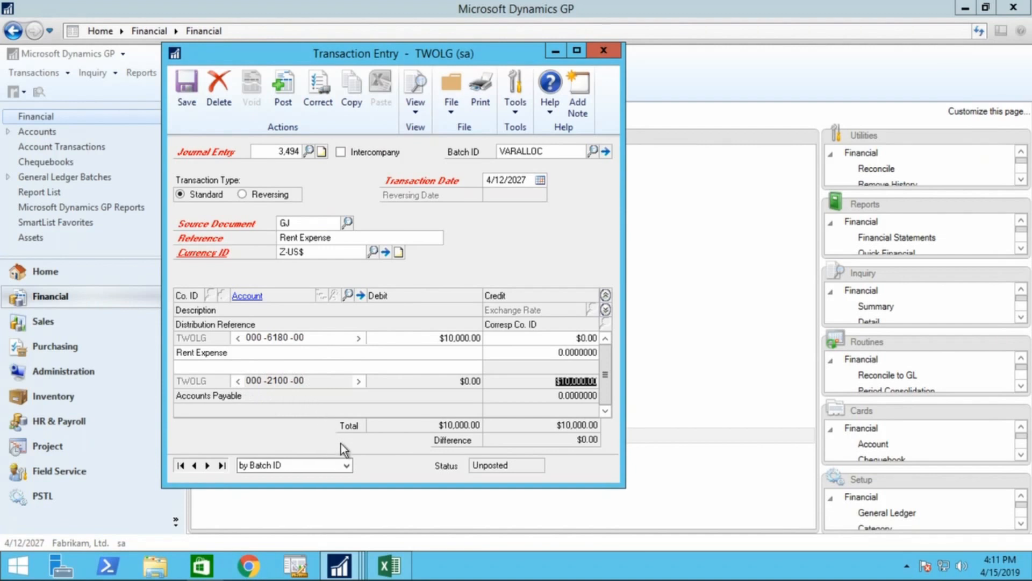
Show posted entry 3,479 with $10,000 rent split across six 6180 departments.
{"action": "left_click", "coordinate": [187, 86]}
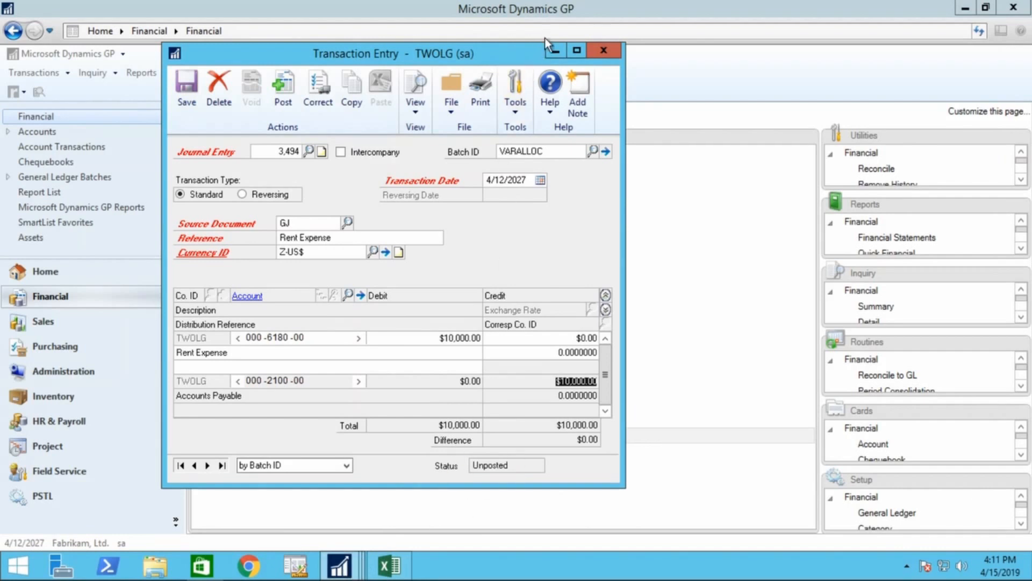
{"action": "left_click", "coordinate": [604, 50]}
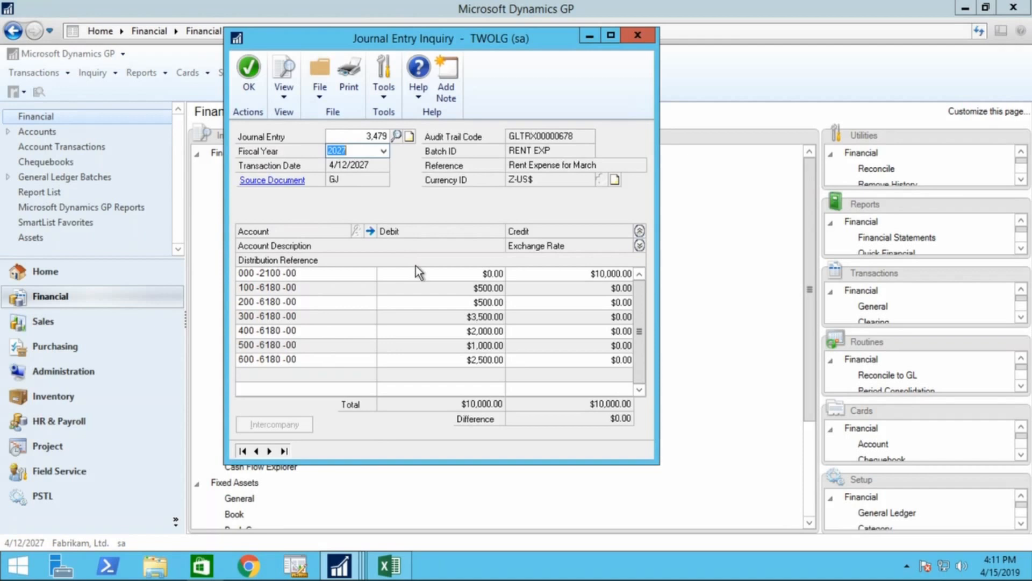
{"action": "mouse_move", "coordinate": [544, 276]}
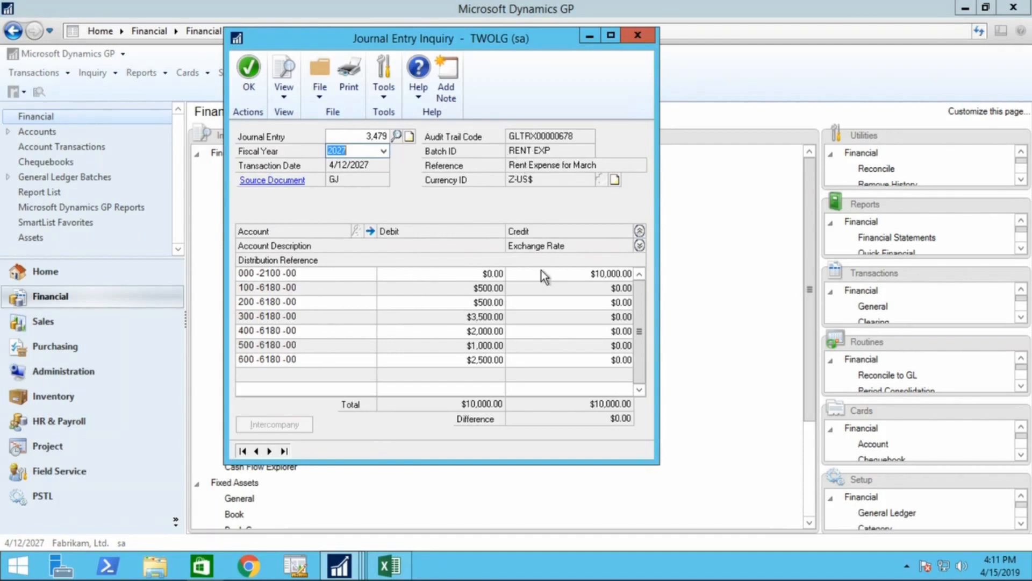
{"action": "mouse_move", "coordinate": [612, 286]}
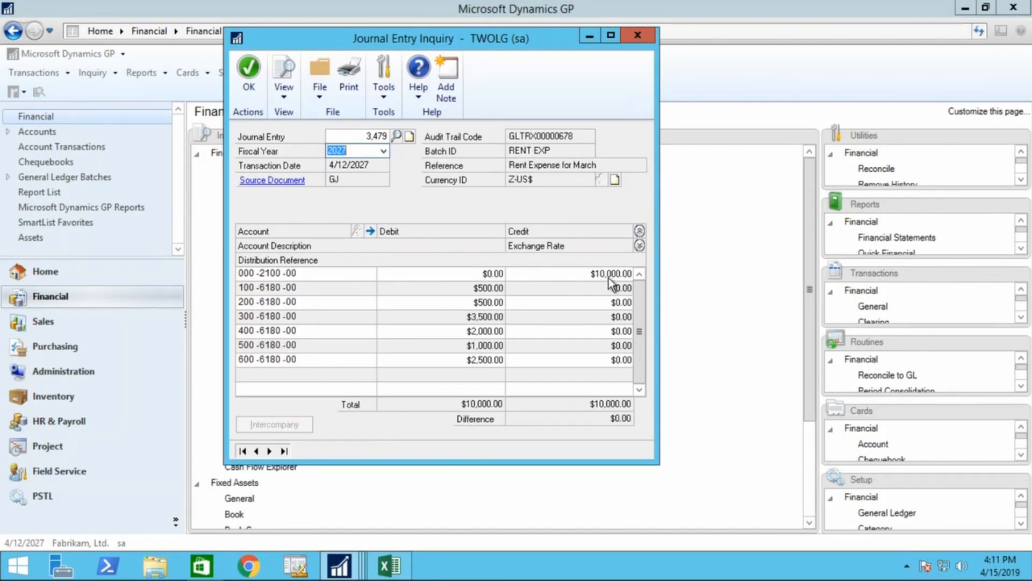
{"action": "mouse_move", "coordinate": [509, 292]}
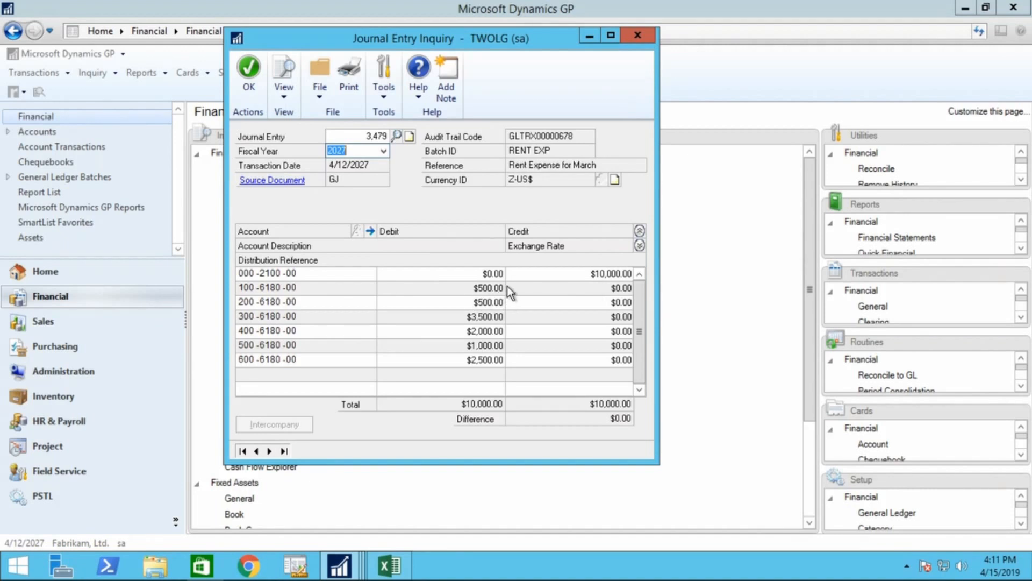
{"action": "mouse_move", "coordinate": [528, 360]}
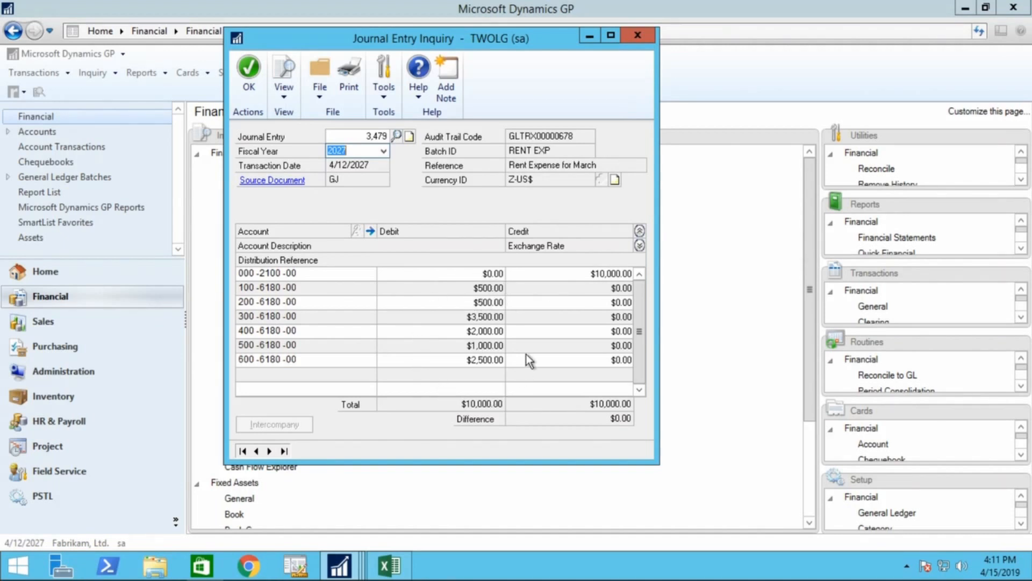
{"action": "mouse_move", "coordinate": [506, 387]}
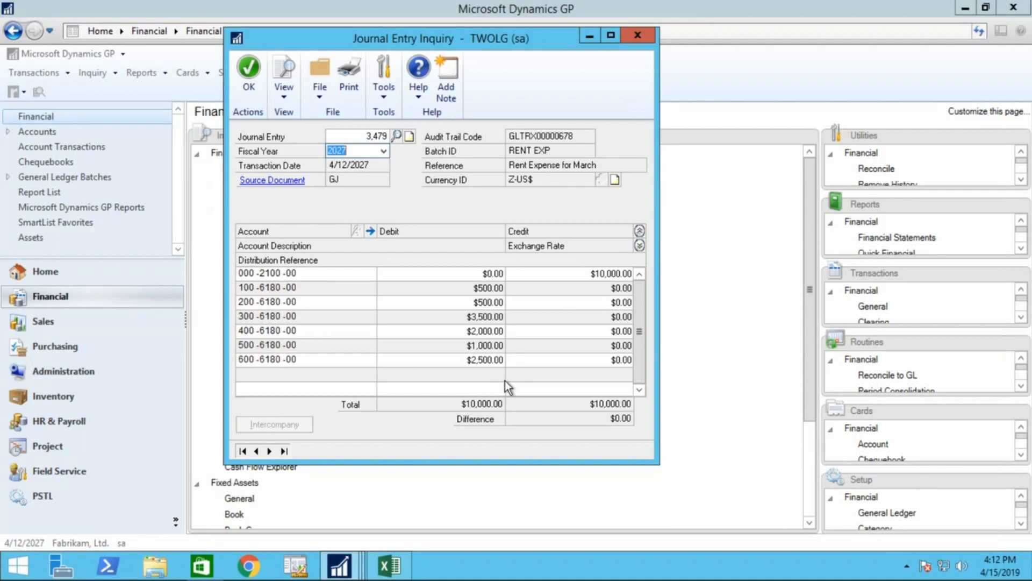